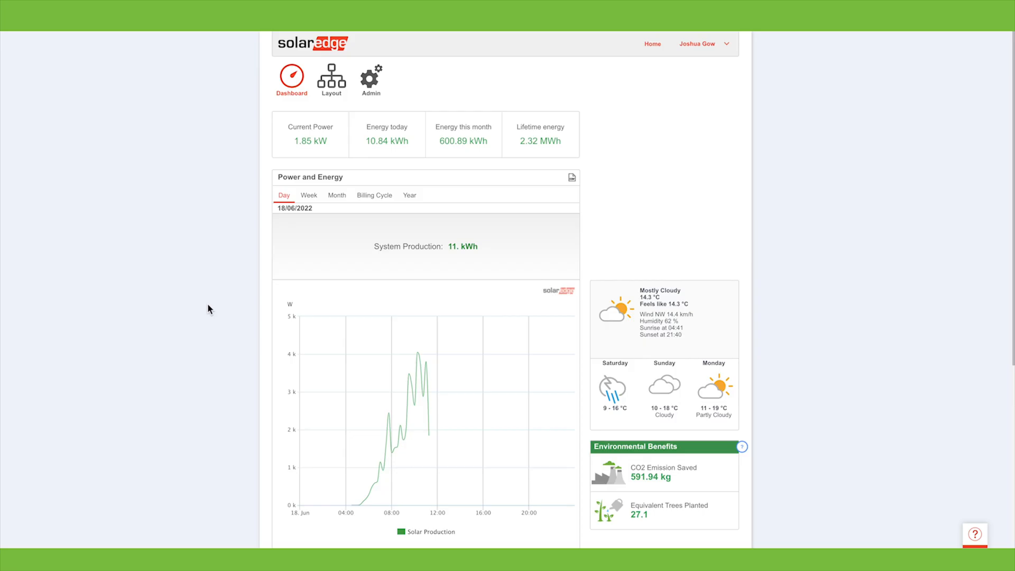
mouse_move(202, 440)
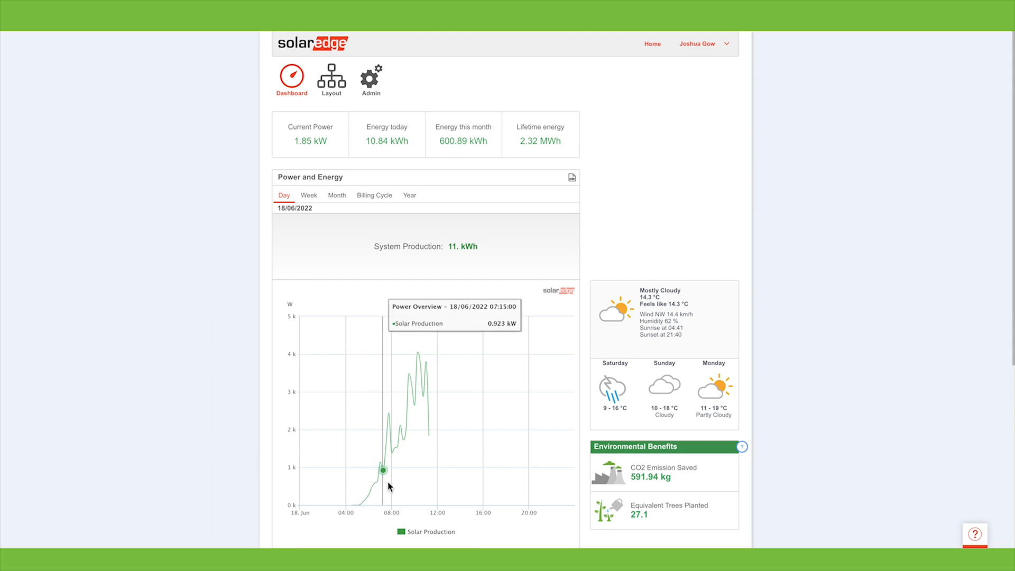
mouse_move(419, 387)
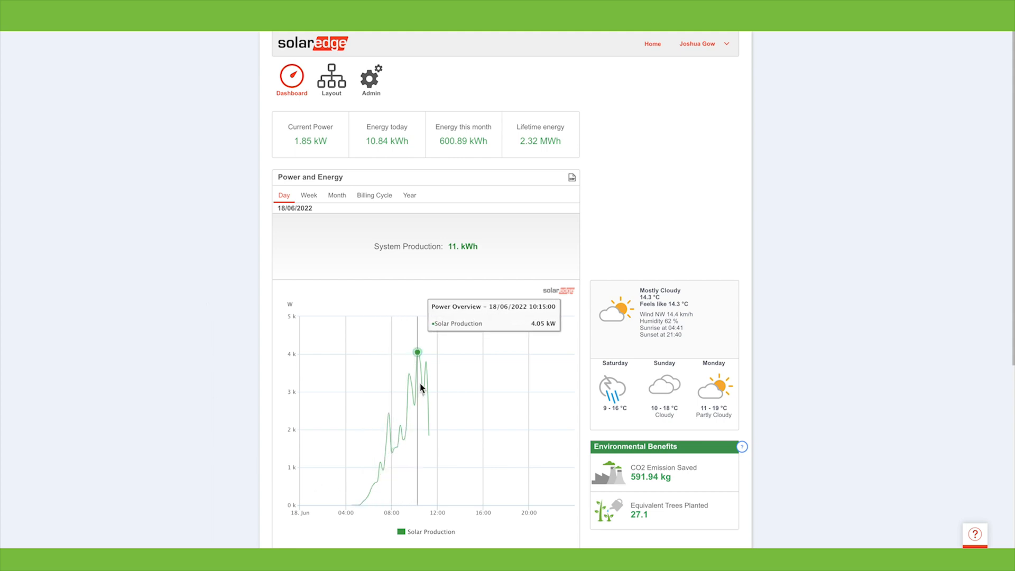
mouse_move(412, 374)
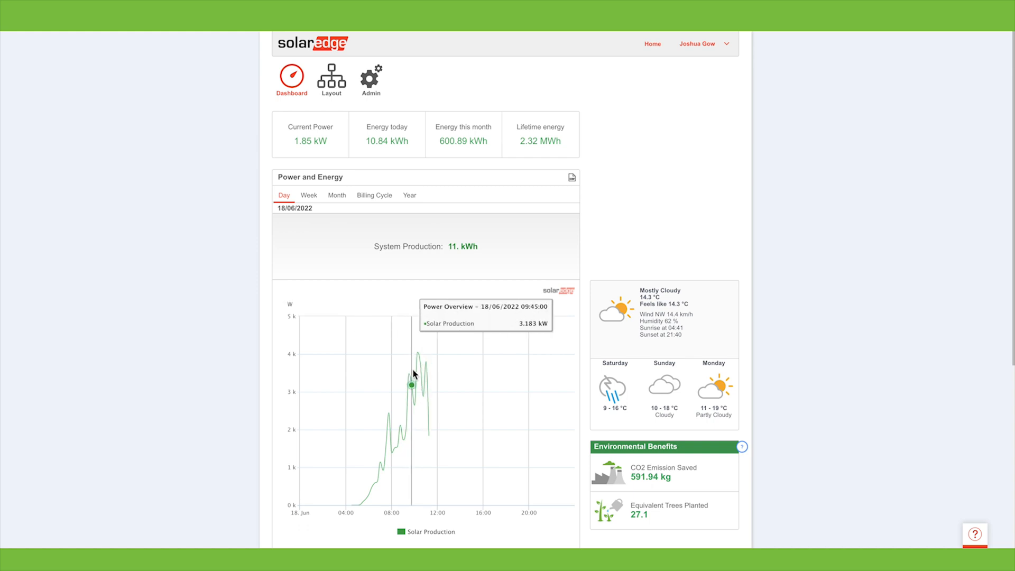
mouse_move(394, 290)
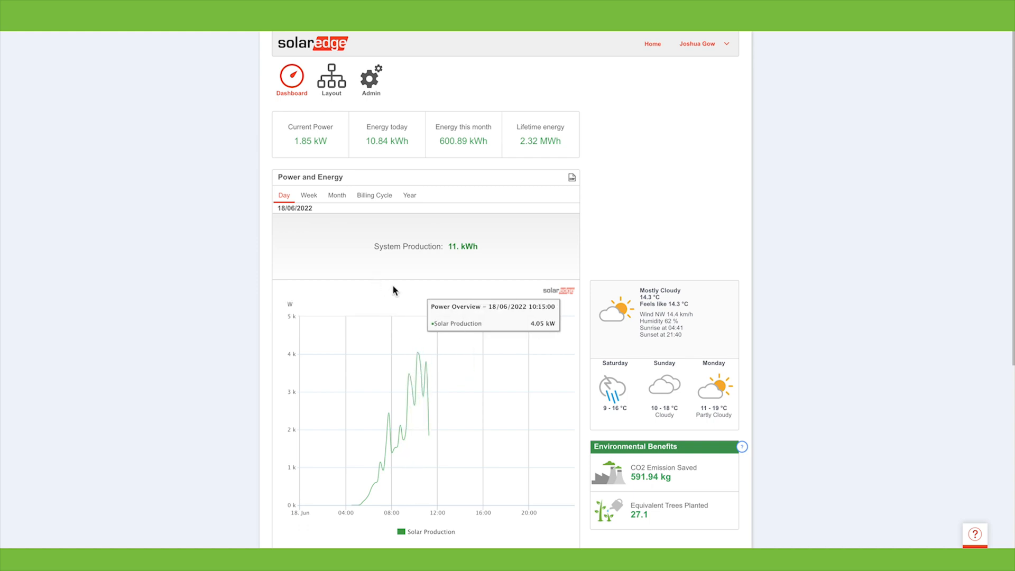
mouse_move(457, 257)
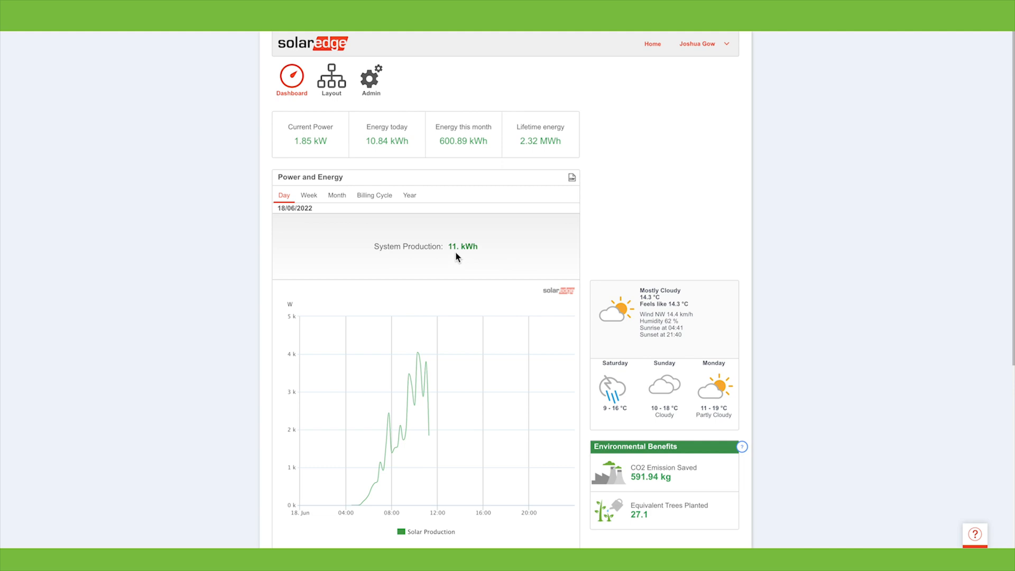
Step: Switch the Power and Energy chart from weekly to the June 2022 monthly view (601.05 kWh)
click(309, 195)
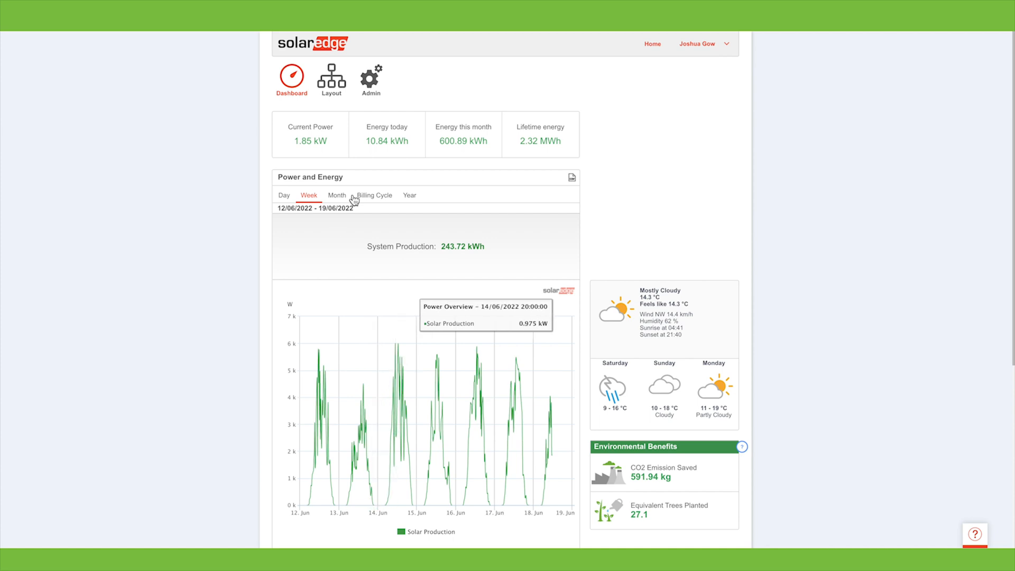
click(336, 196)
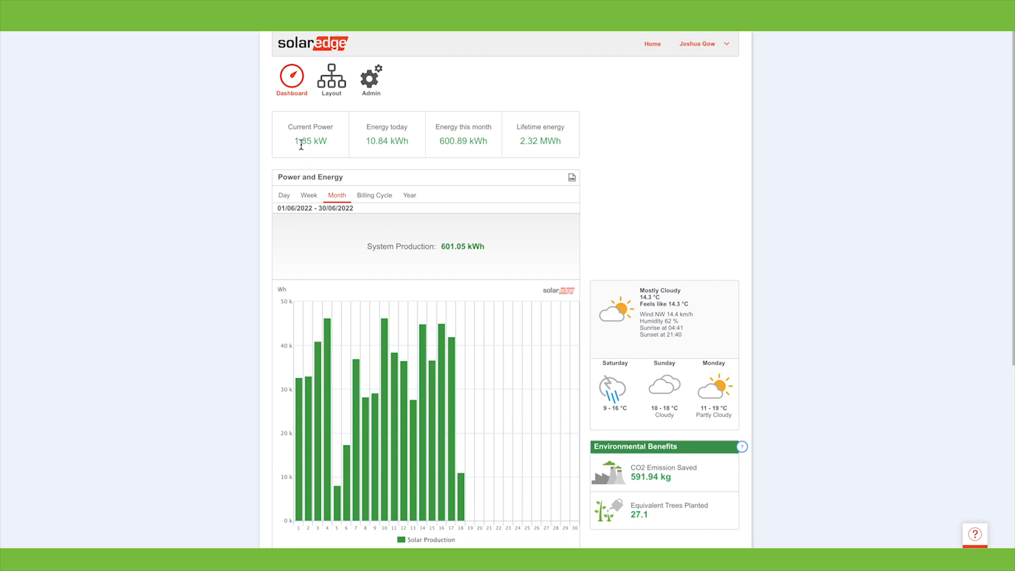
mouse_move(415, 151)
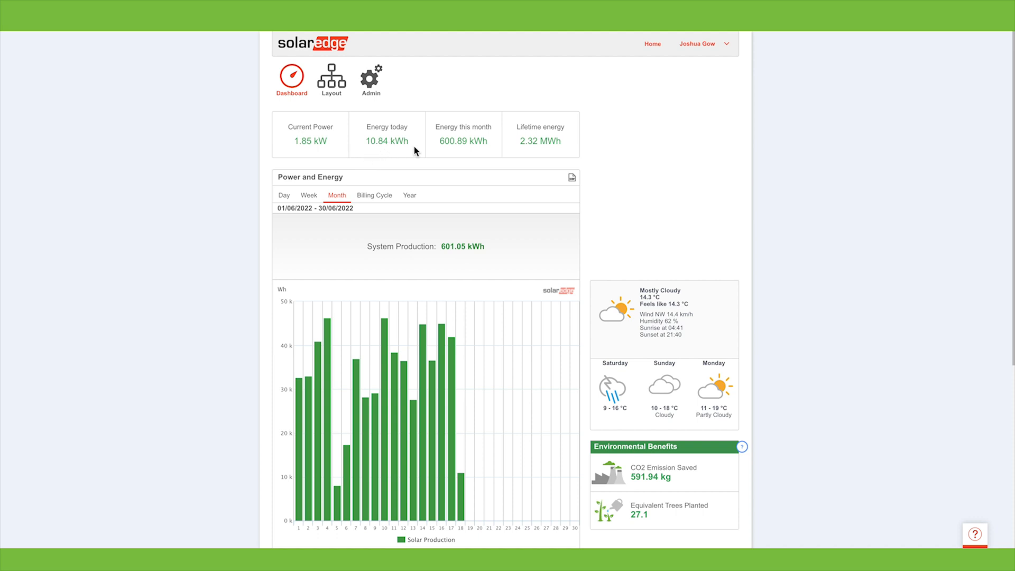
mouse_move(545, 128)
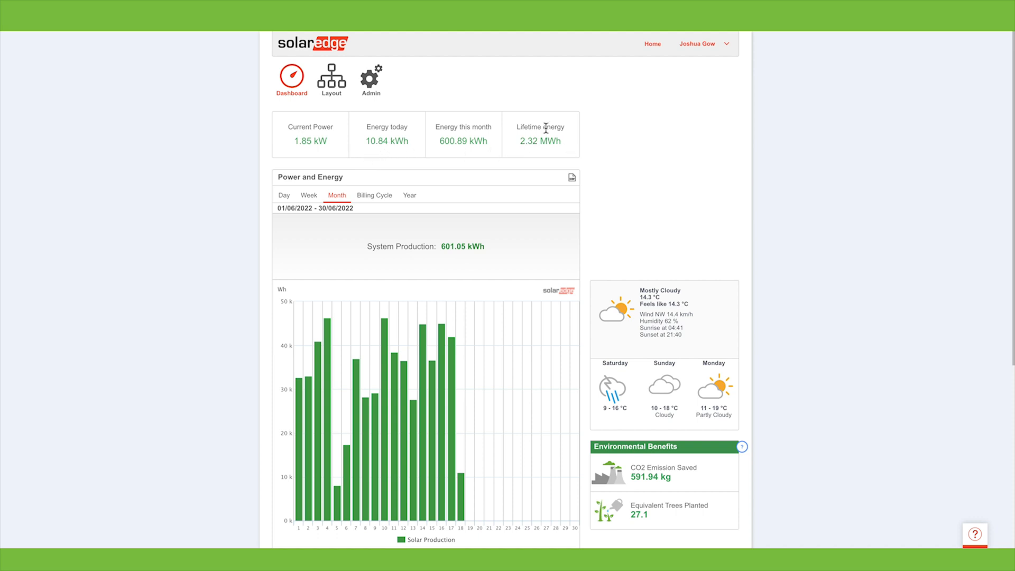
mouse_move(341, 97)
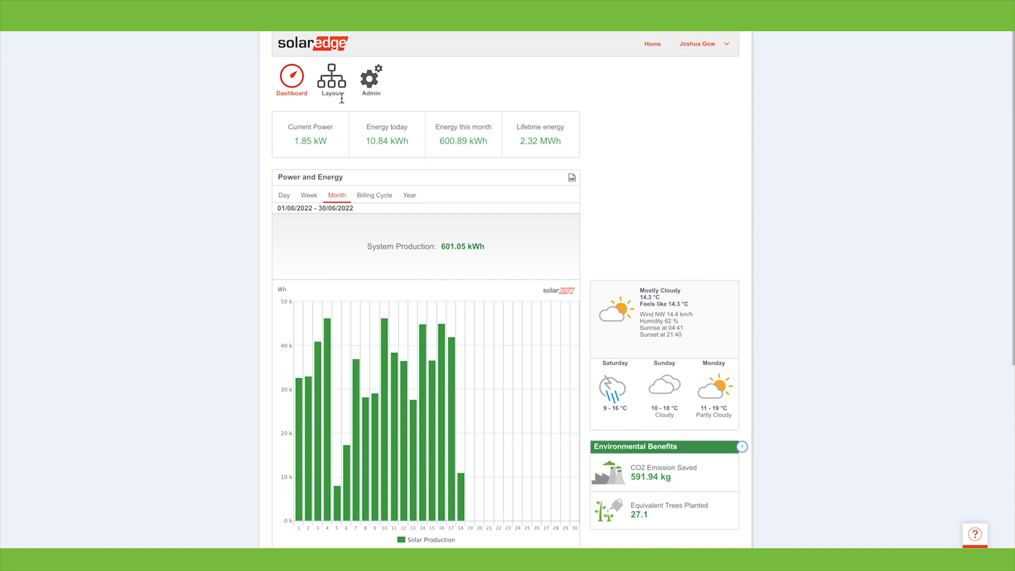
Step: Open the panel Layout, check weekly totals, return to Daily and show the playback timeline
click(332, 76)
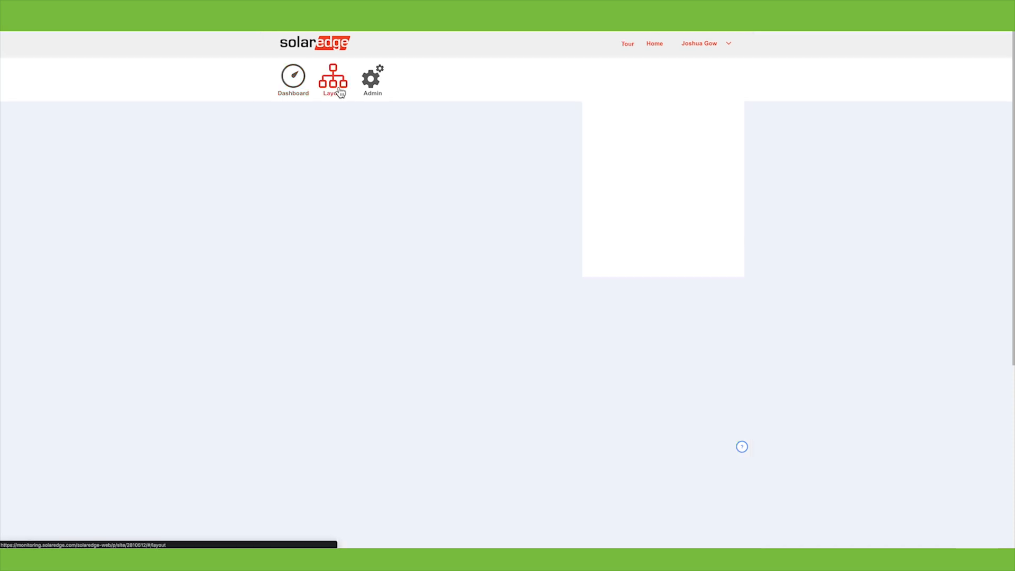
click(332, 77)
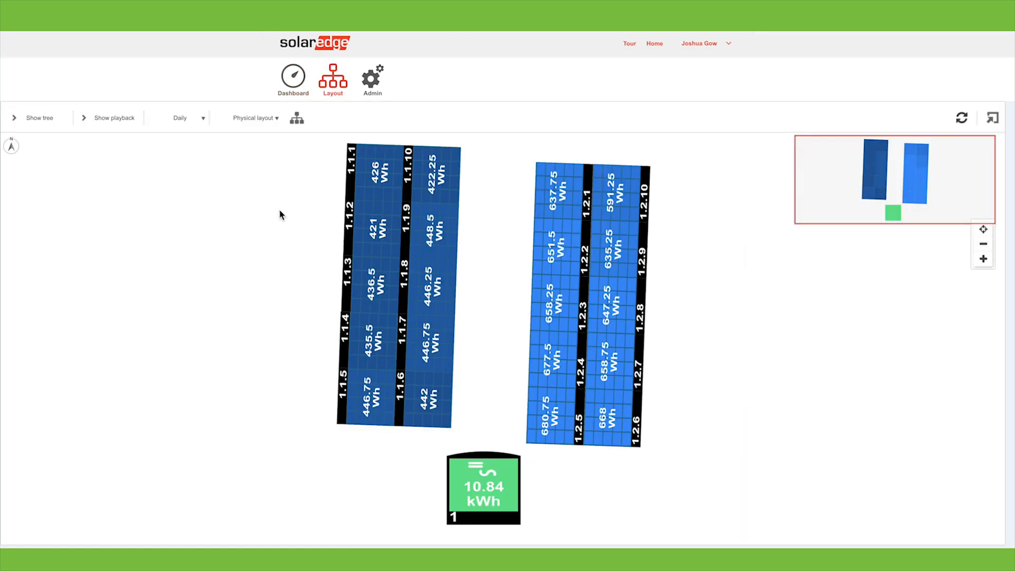
mouse_move(560, 395)
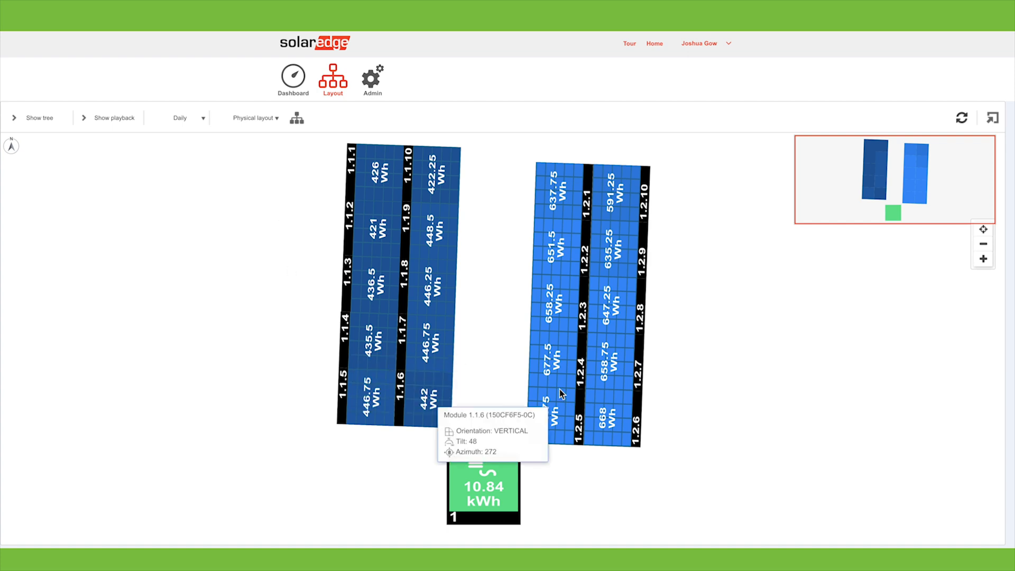
mouse_move(405, 370)
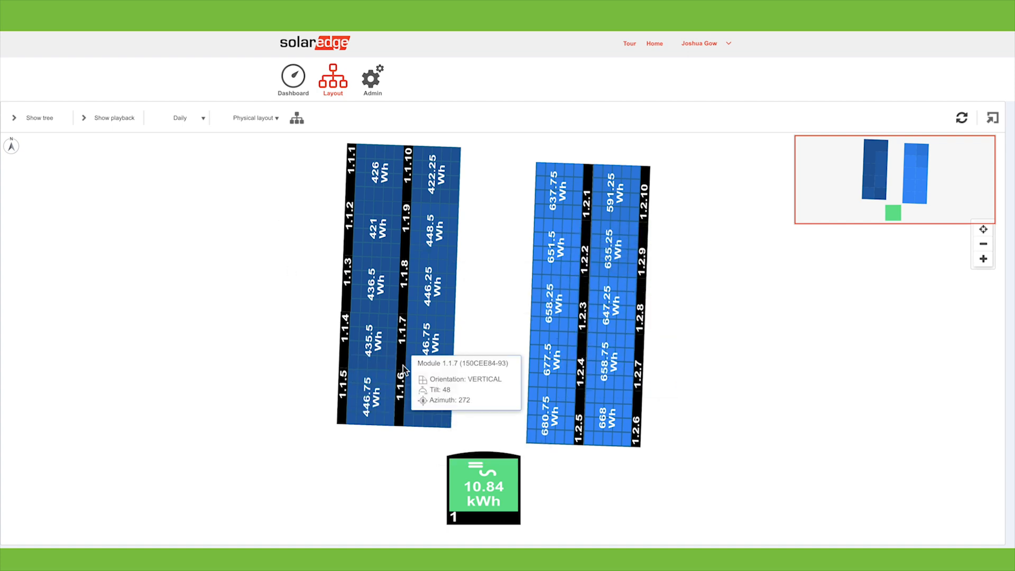
mouse_move(560, 473)
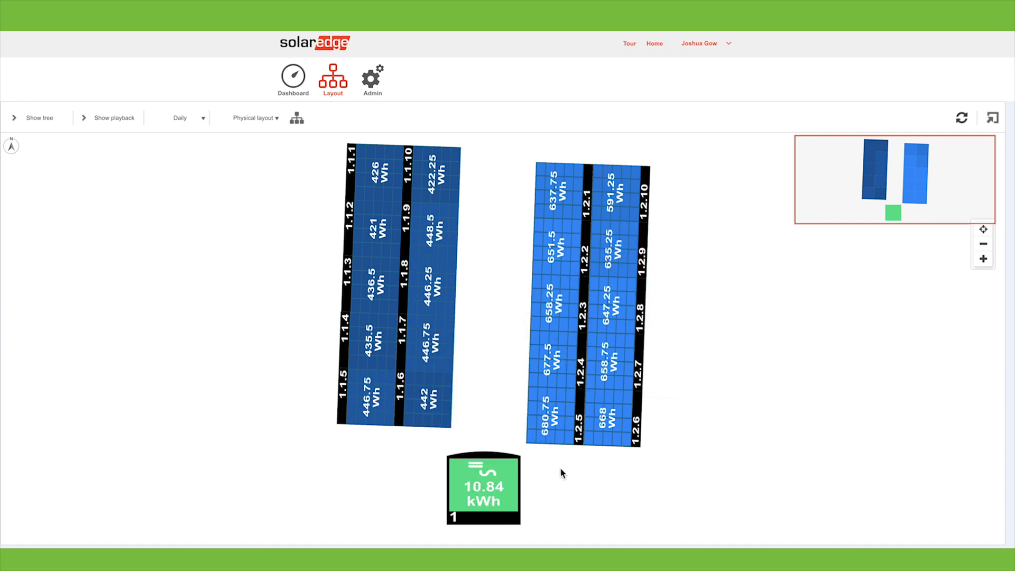
mouse_move(487, 142)
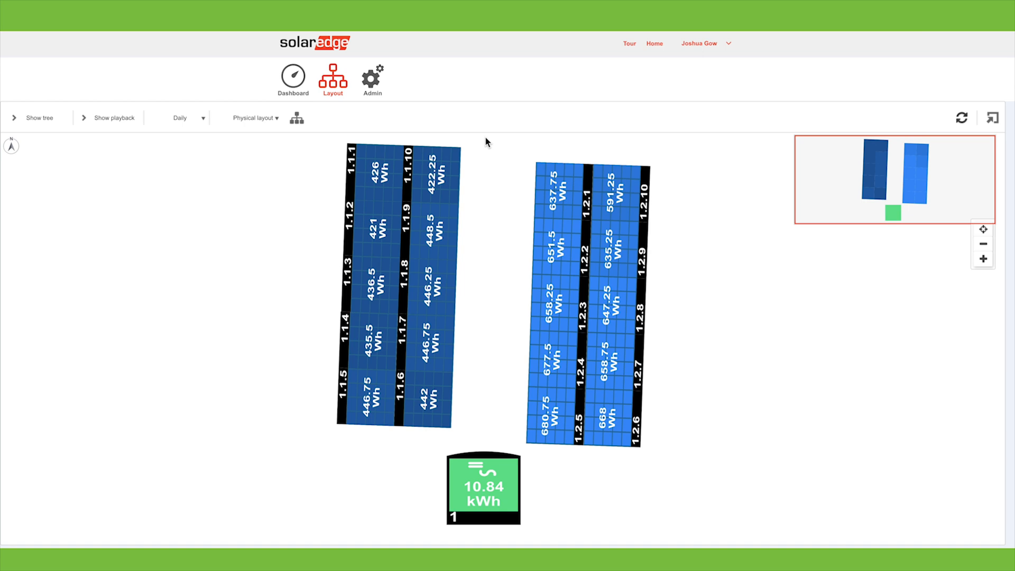
mouse_move(563, 139)
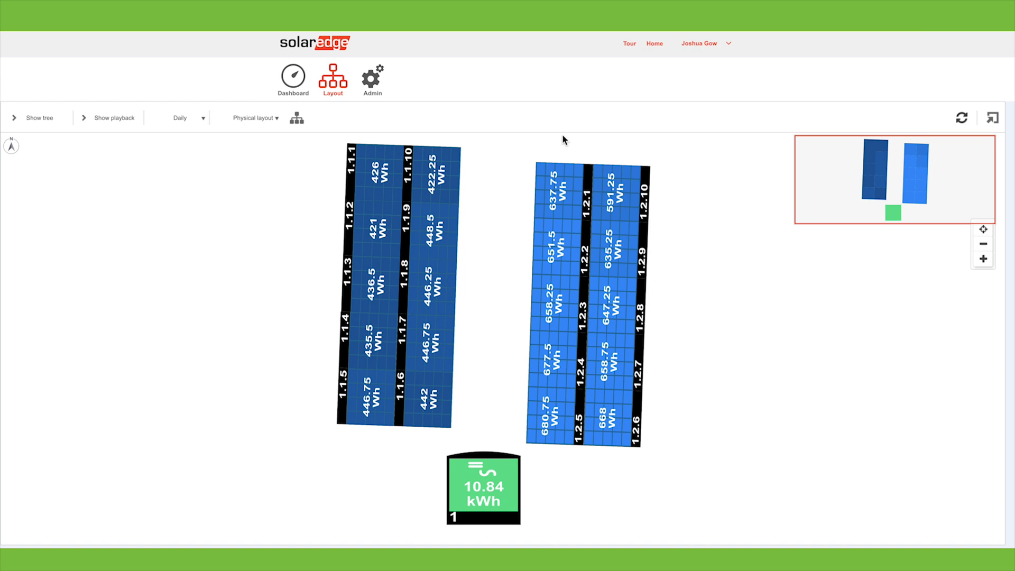
mouse_move(571, 144)
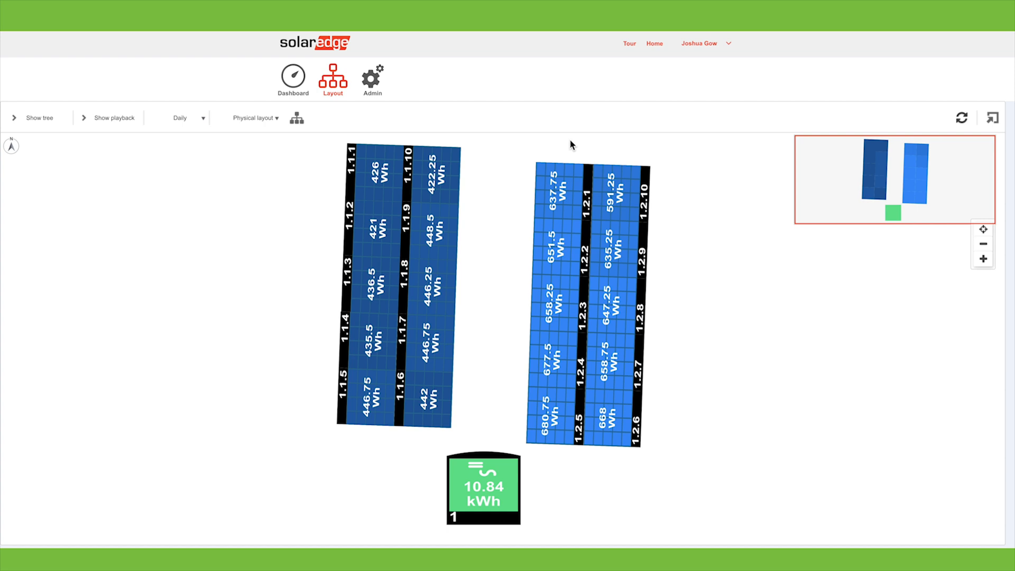
mouse_move(625, 161)
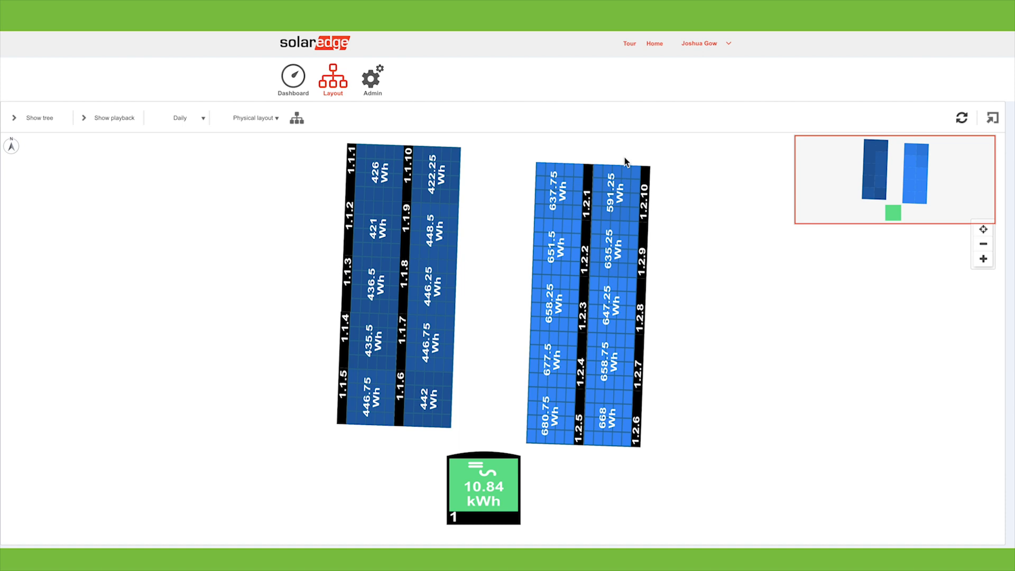
mouse_move(185, 127)
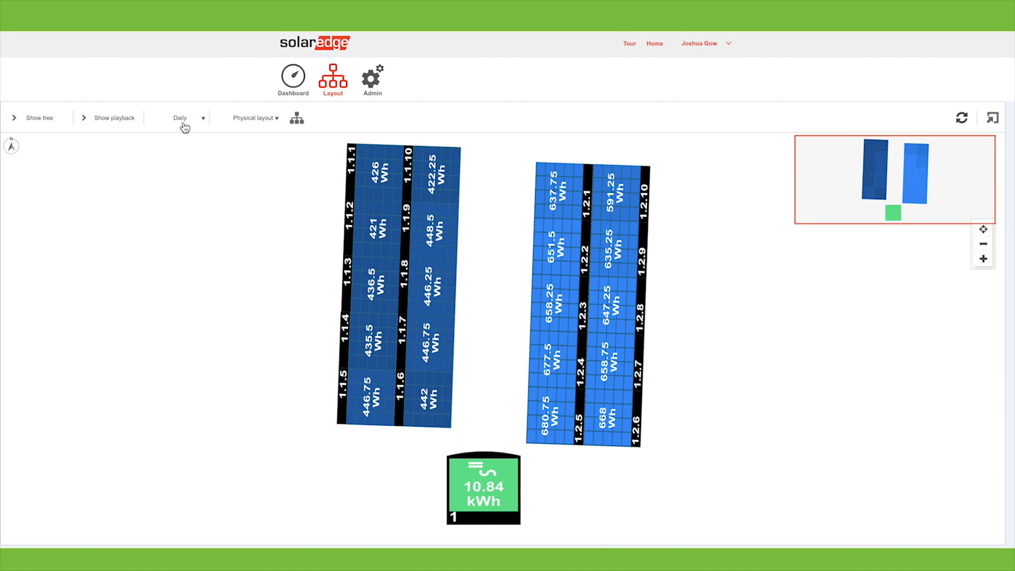
click(188, 118)
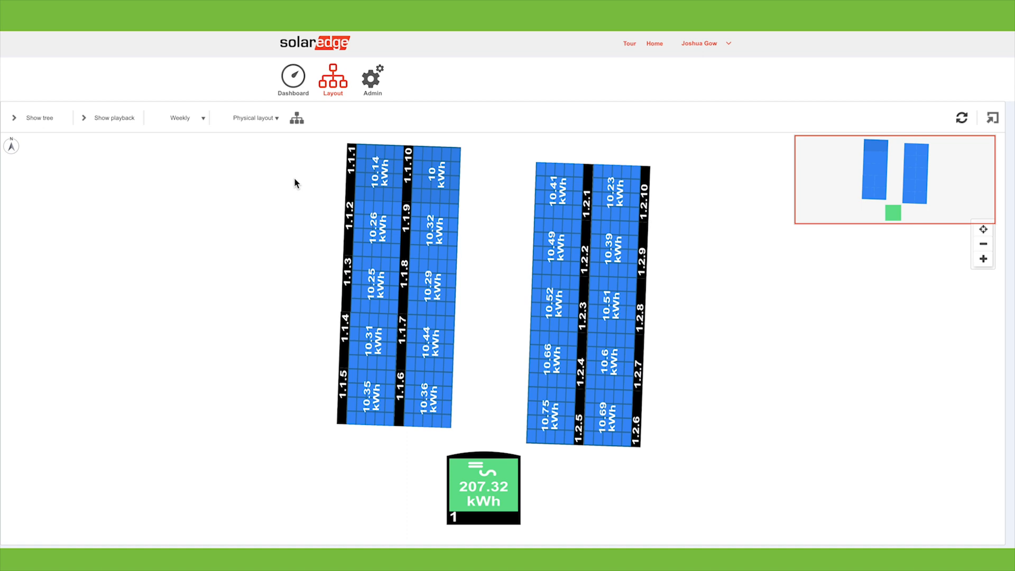
click(184, 118)
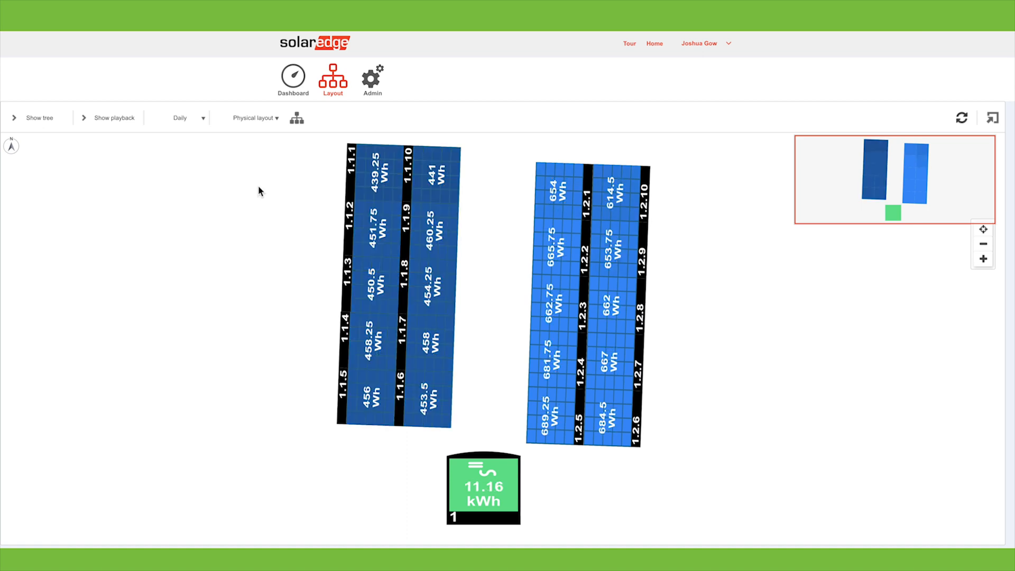
click(114, 117)
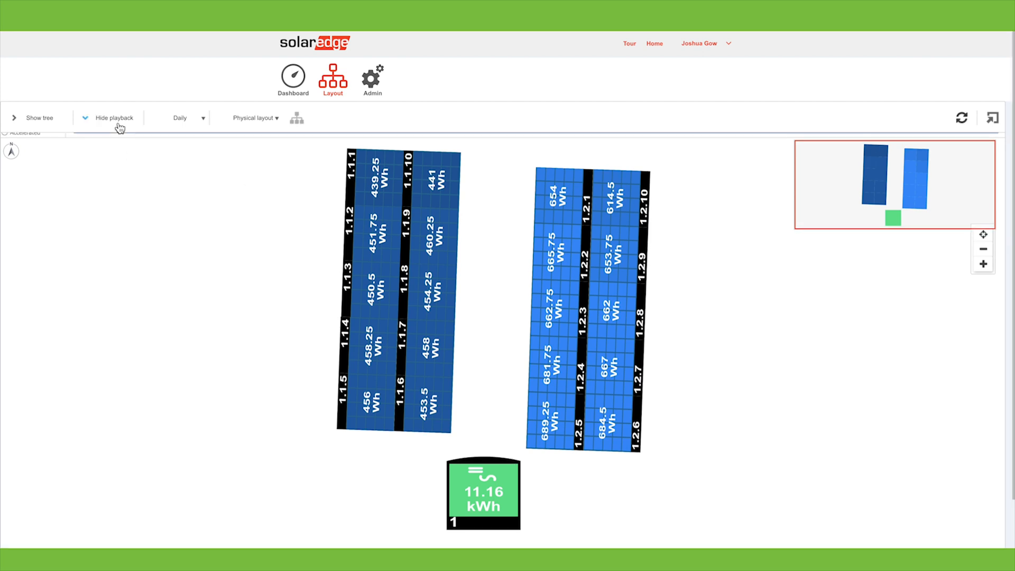
Step: Scrub playback to about 11:00, then show Monthly per-panel energy (inverter 601.38 kWh)
click(114, 118)
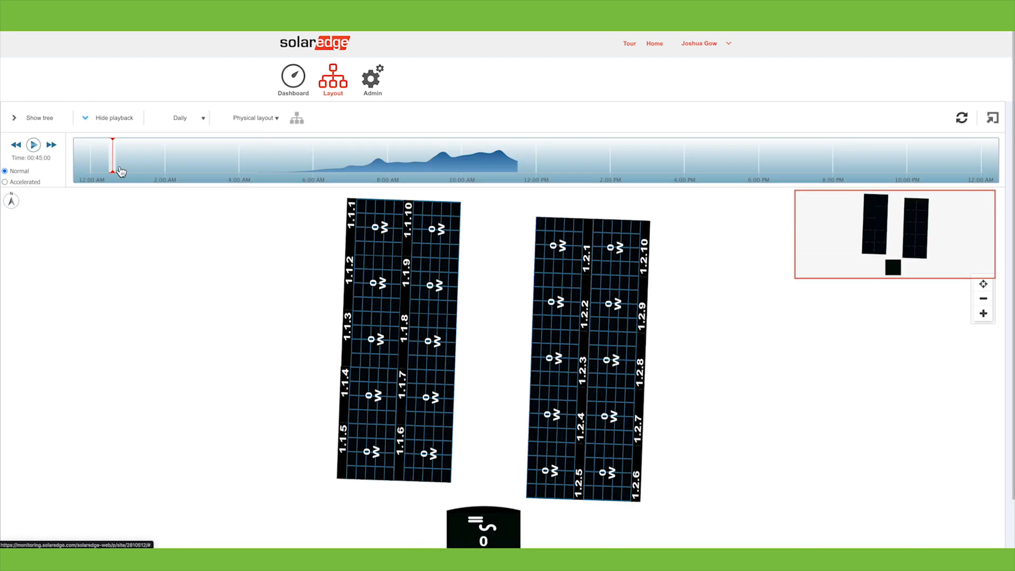
drag(113, 157, 235, 158)
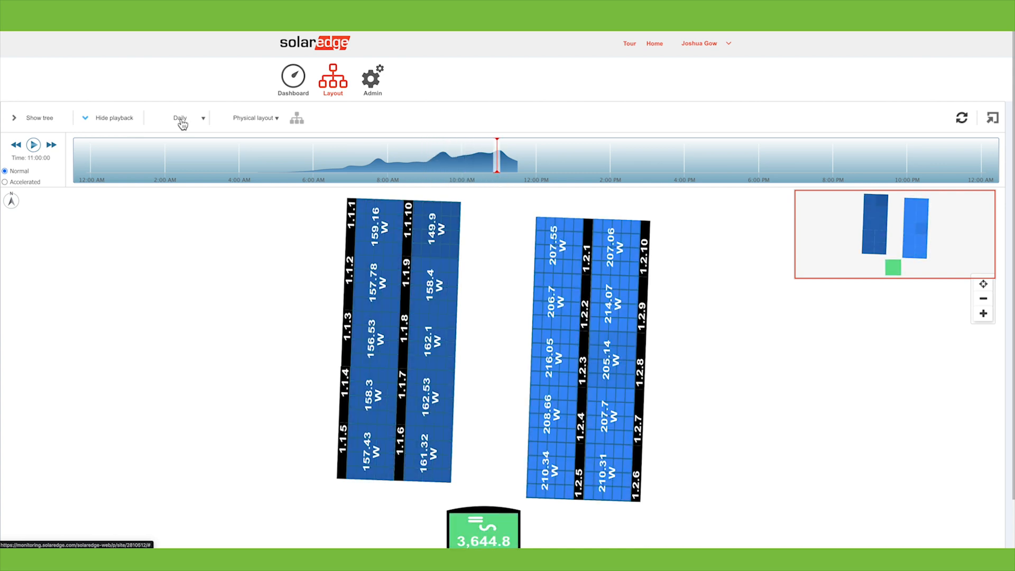
click(184, 118)
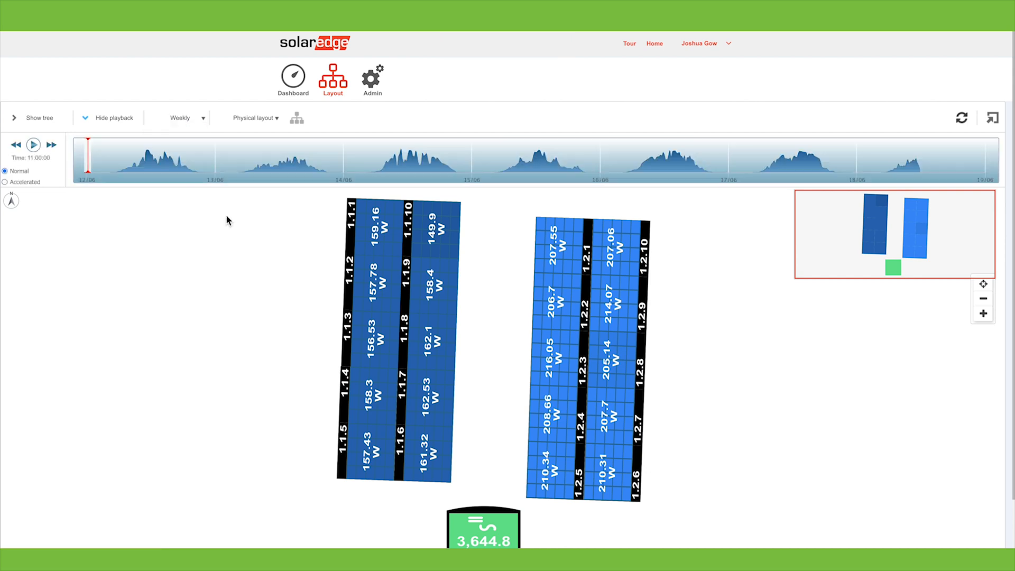
click(288, 158)
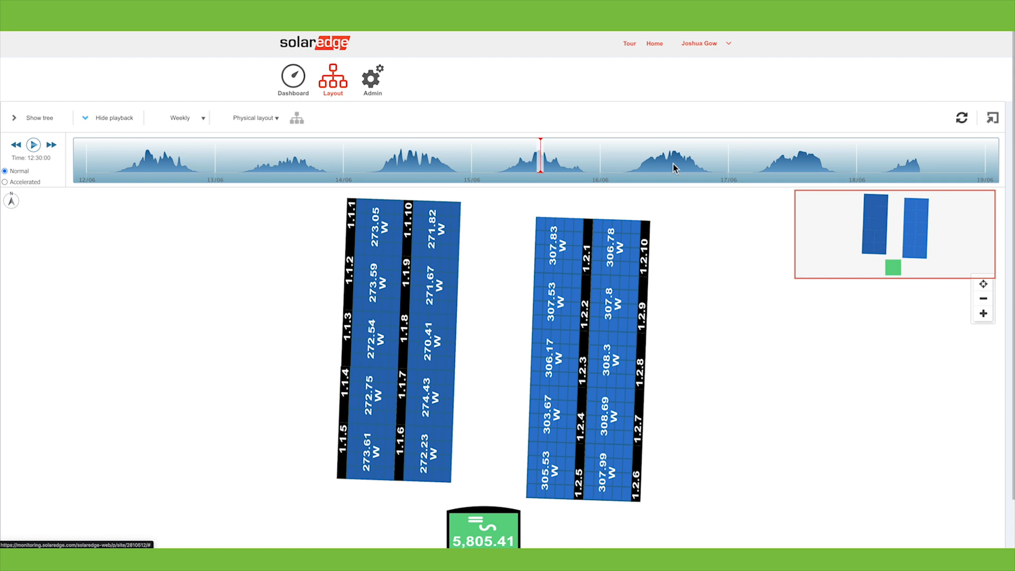
click(184, 117)
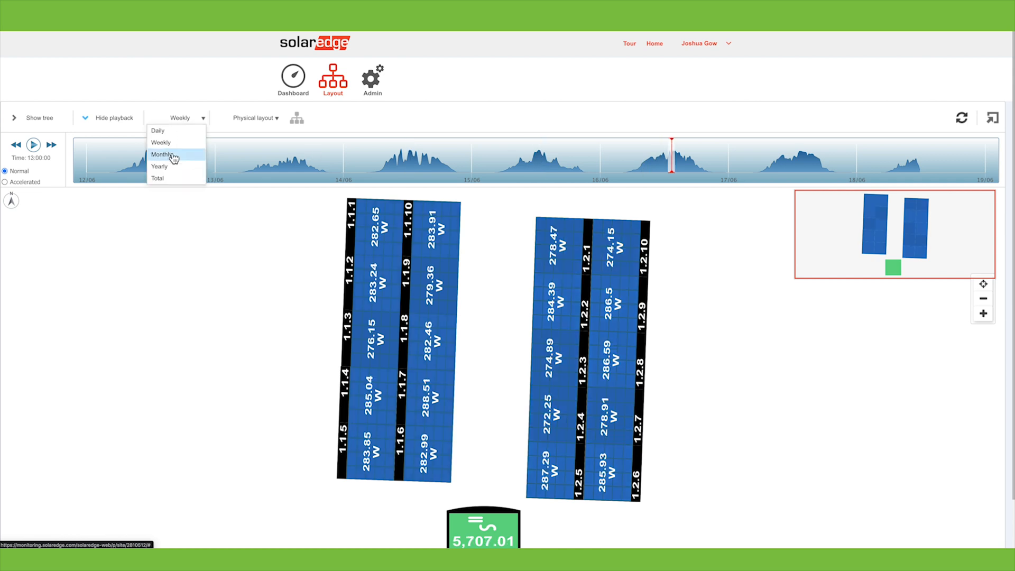
click(162, 154)
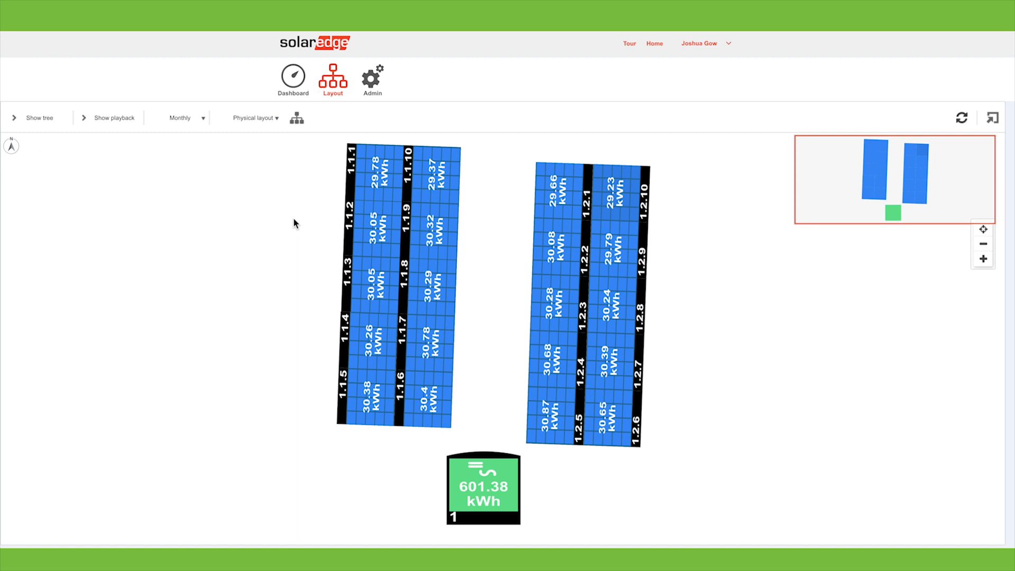
Step: Switch the Layout period to Yearly, showing the inverter at 2.32 MWh
click(185, 118)
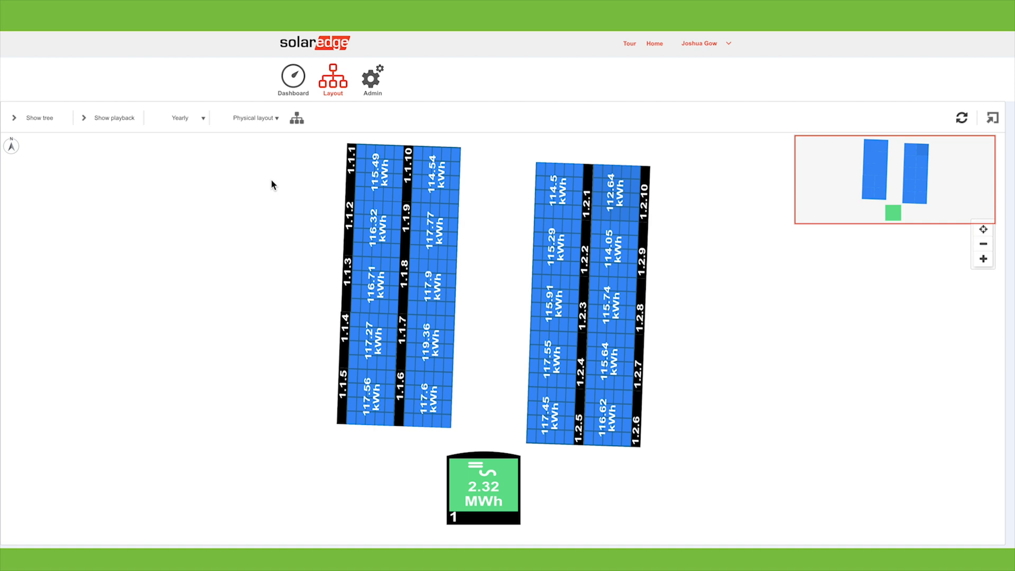
mouse_move(522, 223)
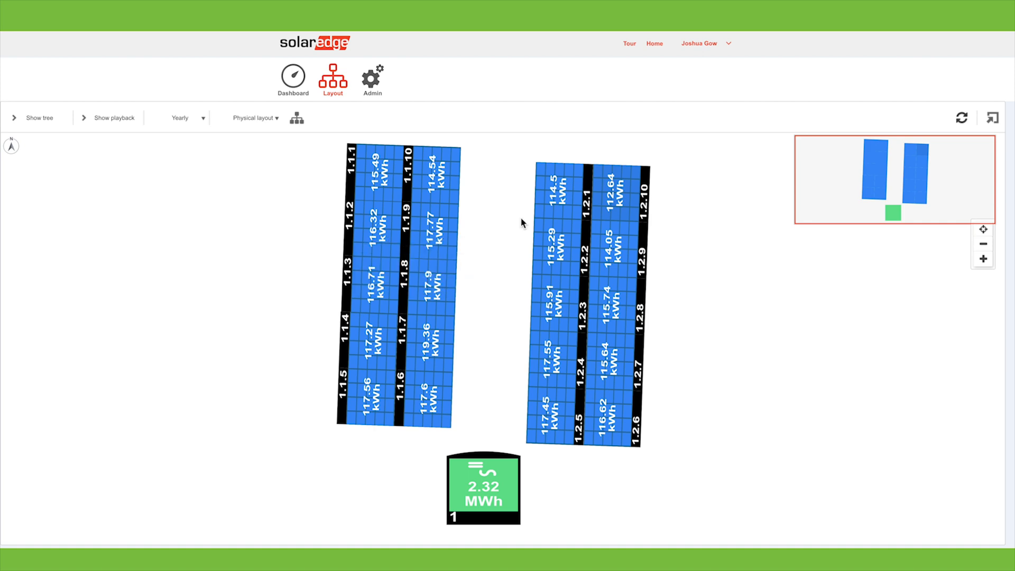
mouse_move(625, 194)
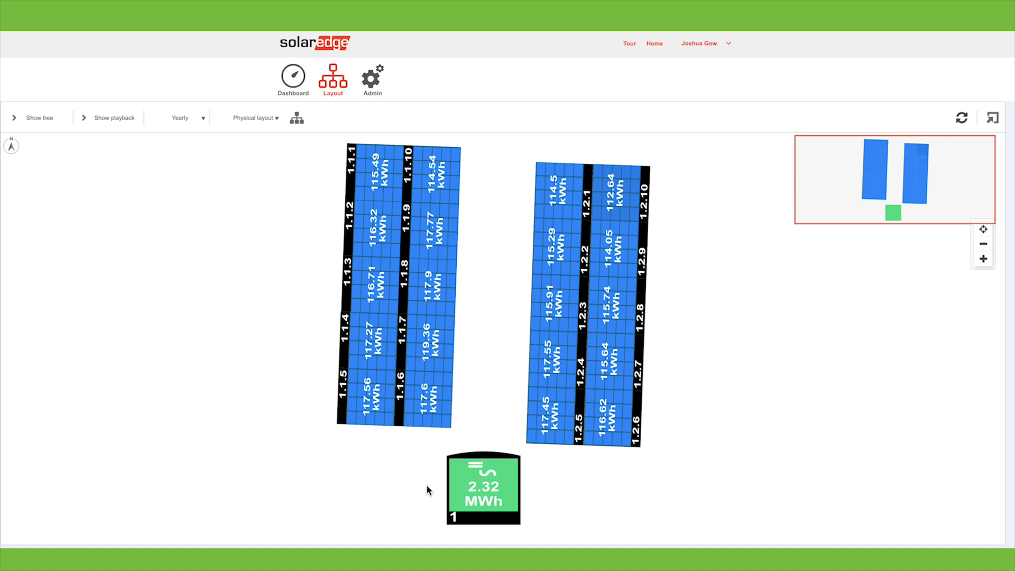
mouse_move(114, 130)
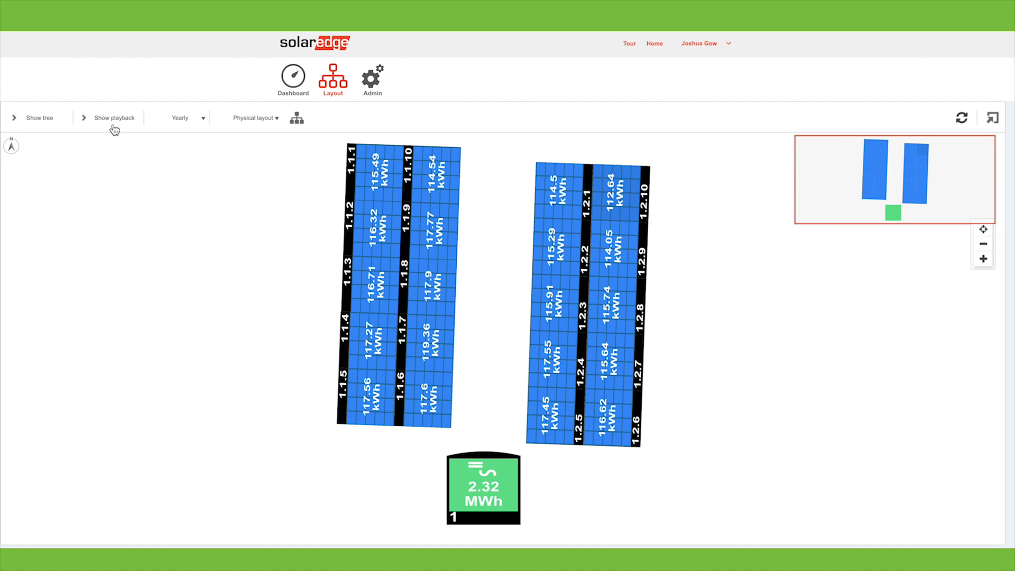
mouse_move(265, 230)
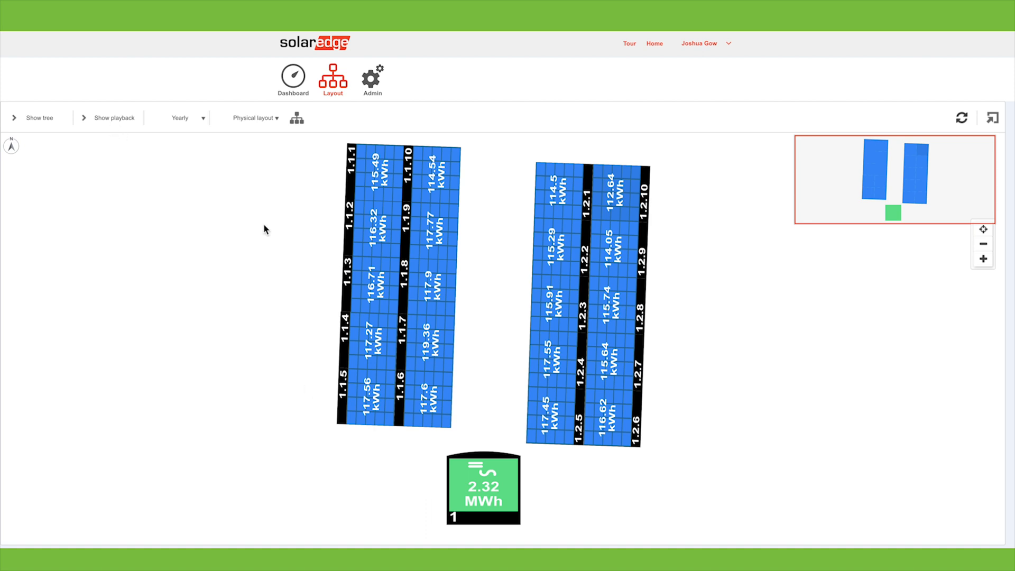
Step: Bring up the Growatt dashboard with 10.7 kWh today and 1.4 MWh total generation
click(293, 76)
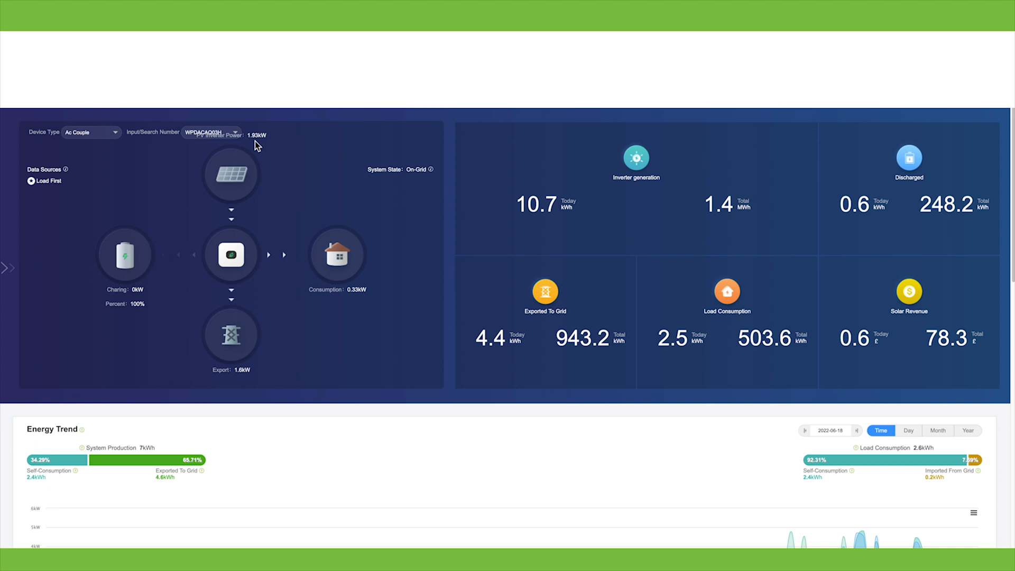
mouse_move(132, 313)
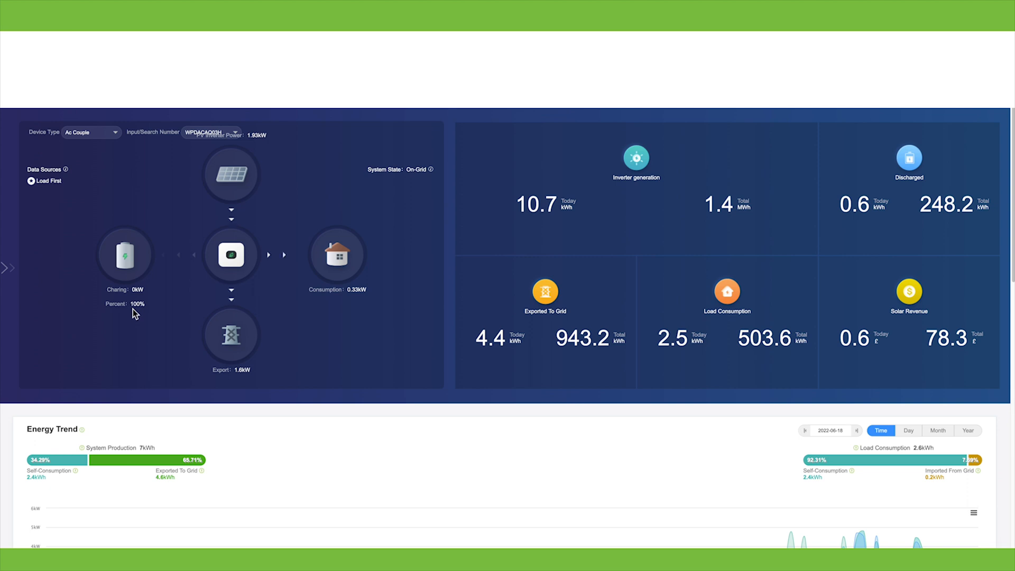
mouse_move(257, 348)
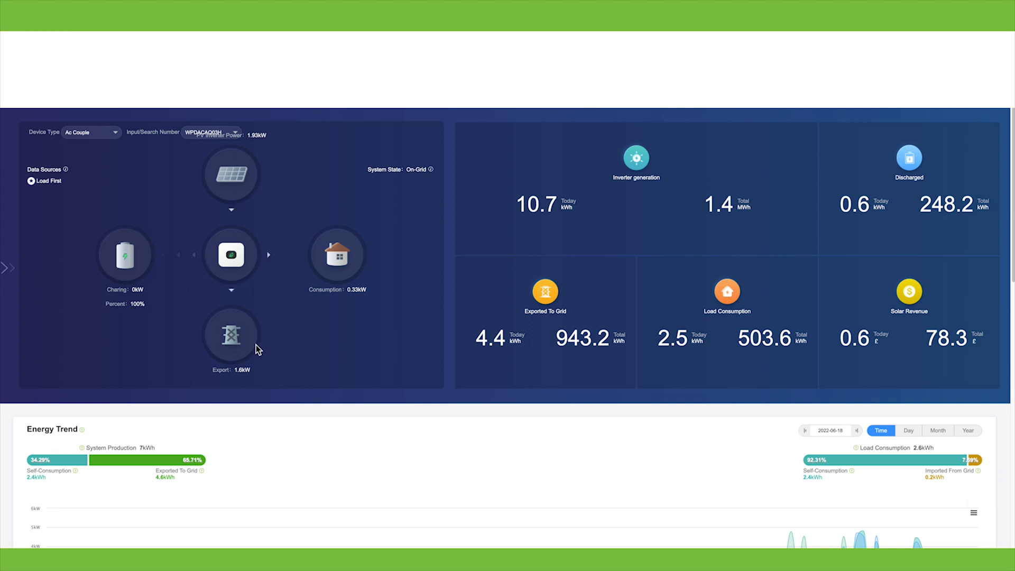
mouse_move(173, 306)
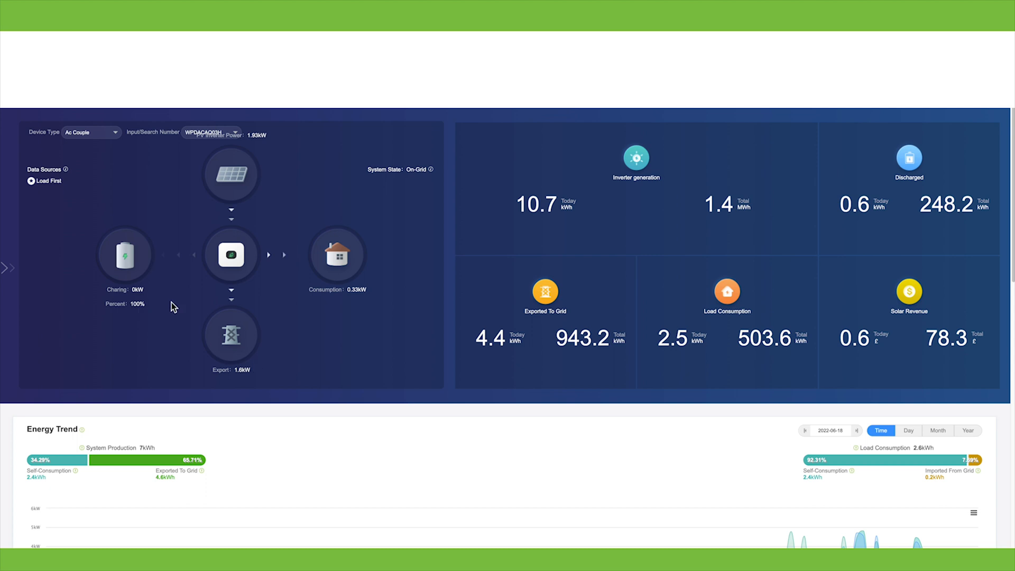
mouse_move(349, 309)
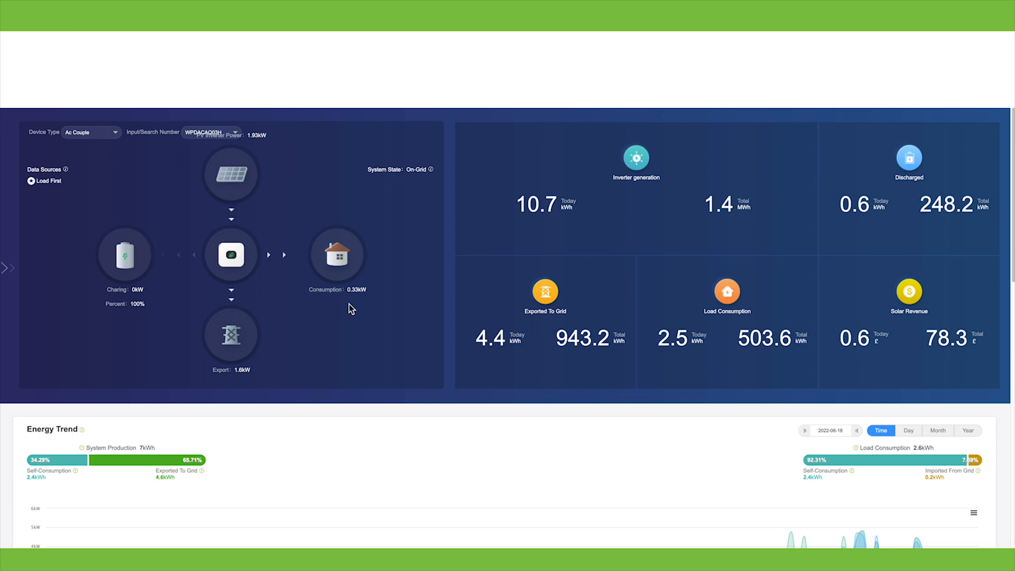
mouse_move(425, 244)
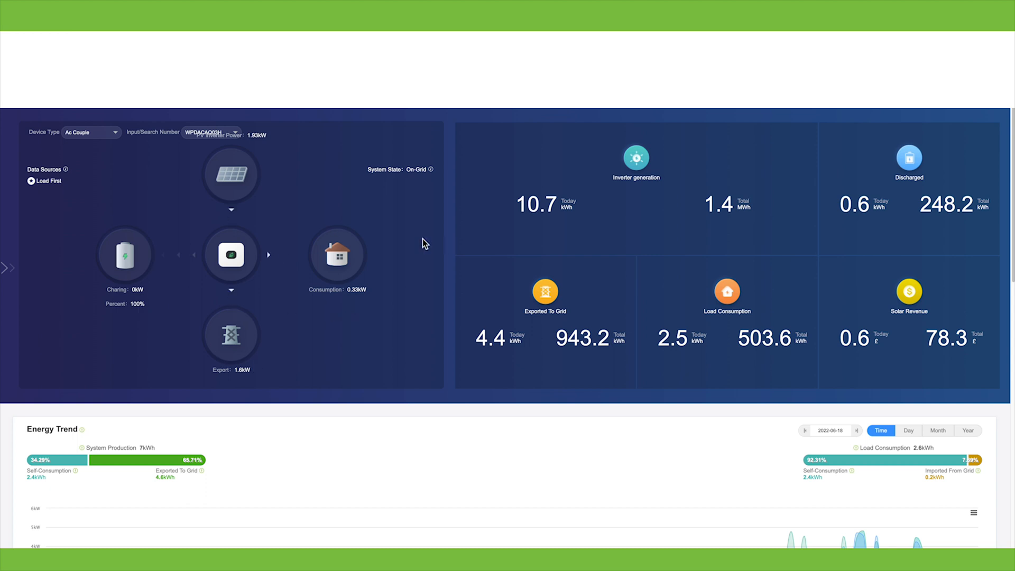
Step: Set the Energy Trend chart to Year, showing 1531.7 kWh production in 2022
scroll(down, 3)
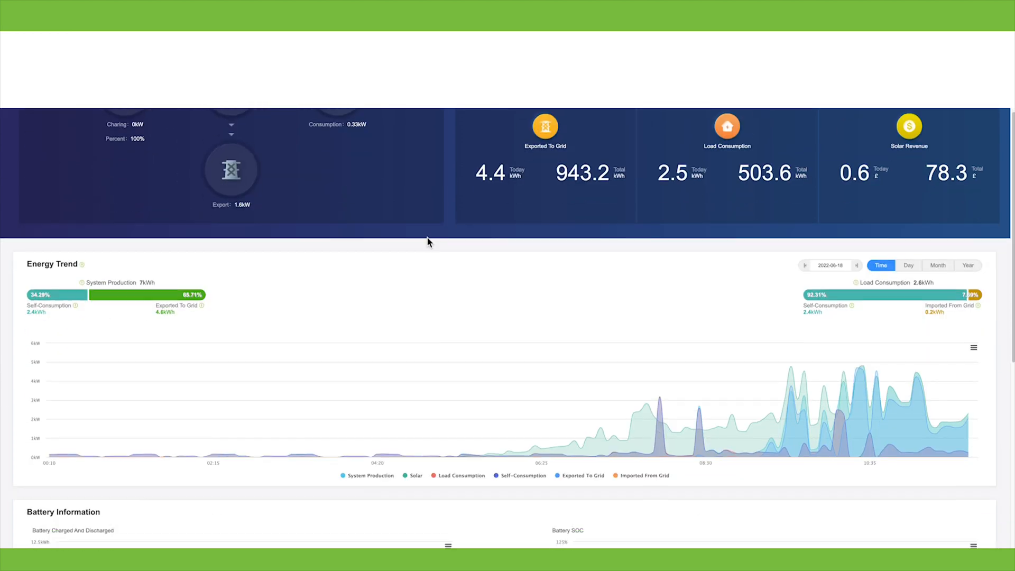
scroll(down, 3)
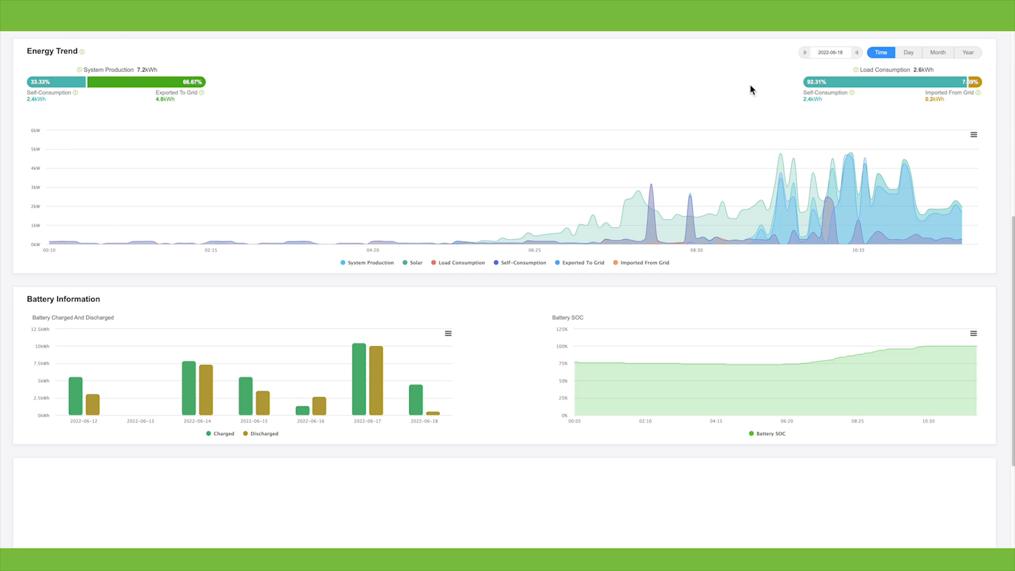
click(830, 52)
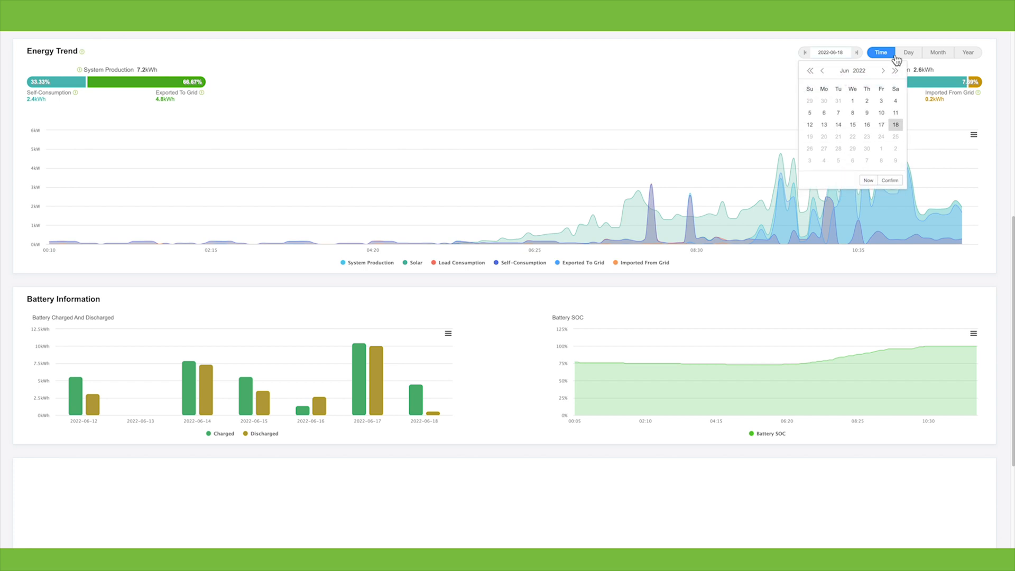
click(907, 52)
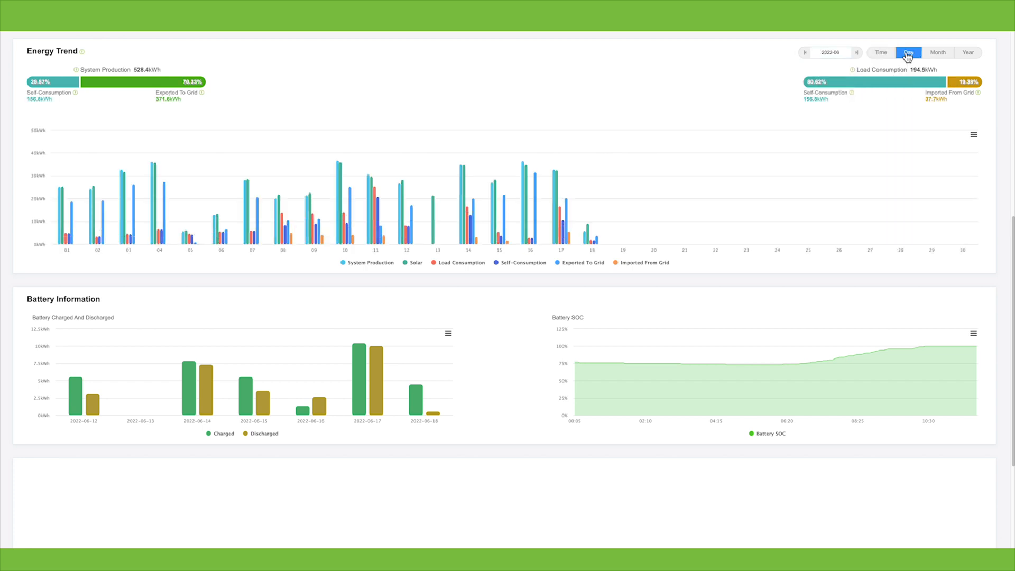
click(880, 53)
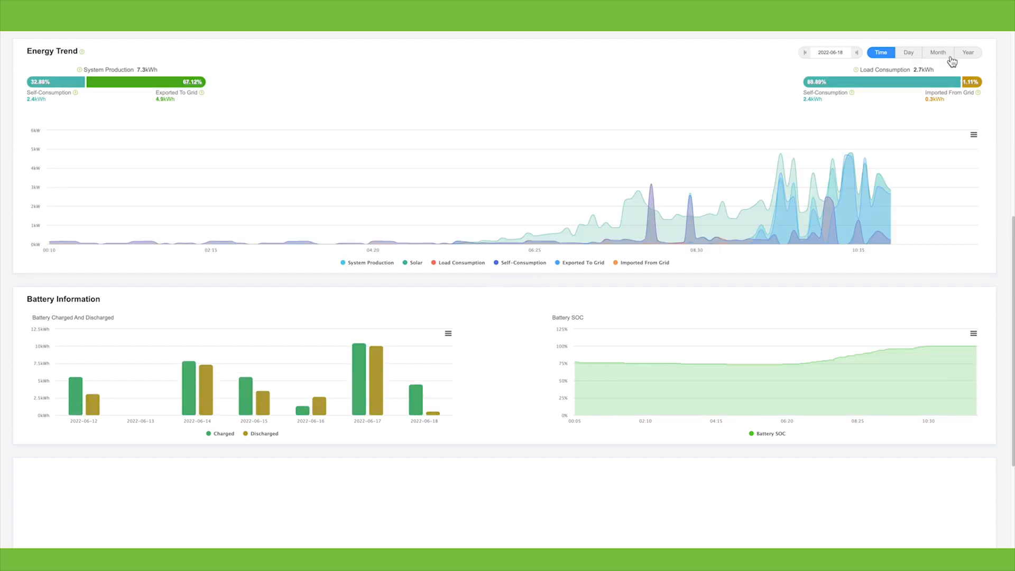
click(969, 52)
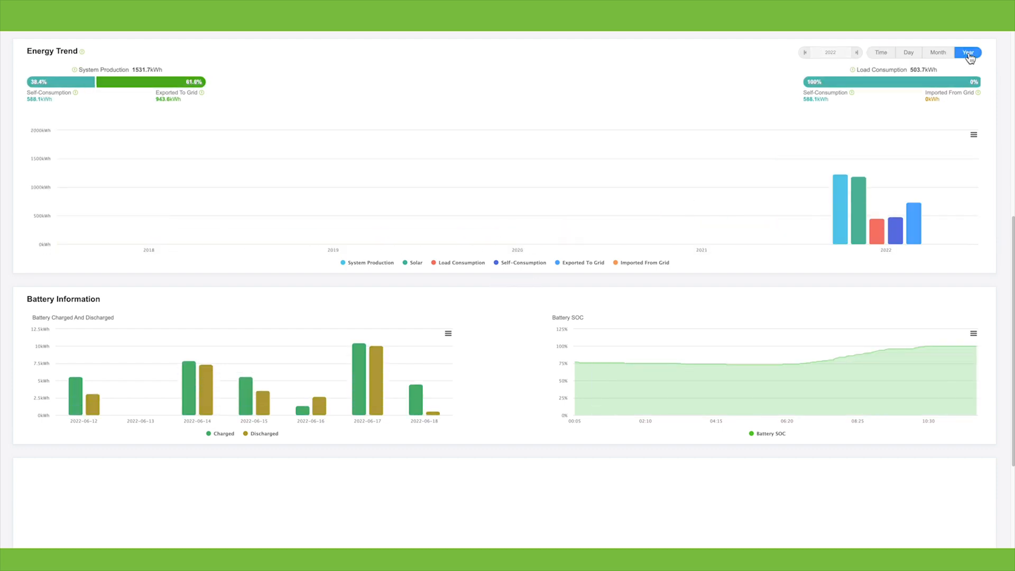
Step: Return the energy trend to the intraday curve for 2022-06-18
click(880, 52)
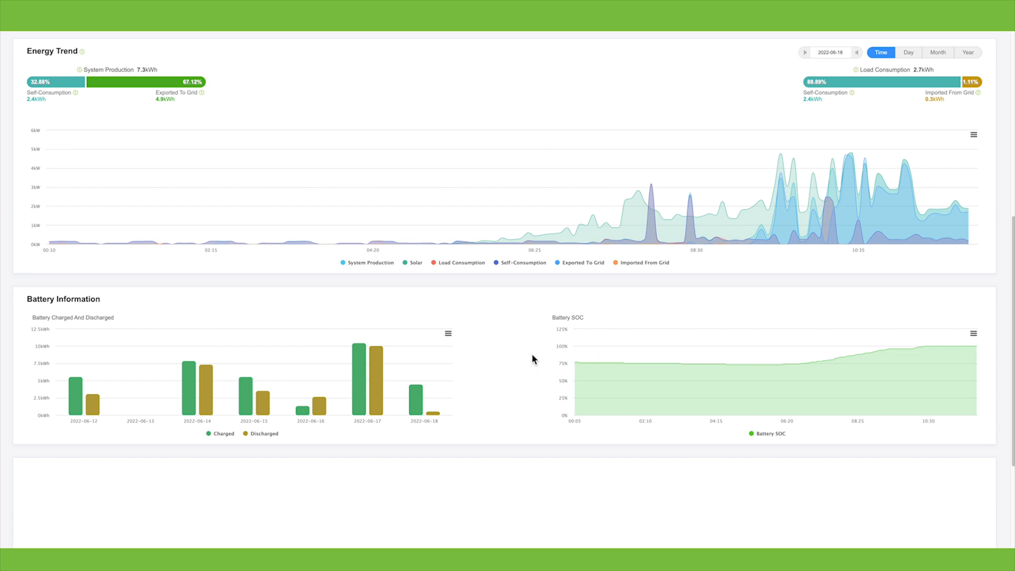
mouse_move(630, 372)
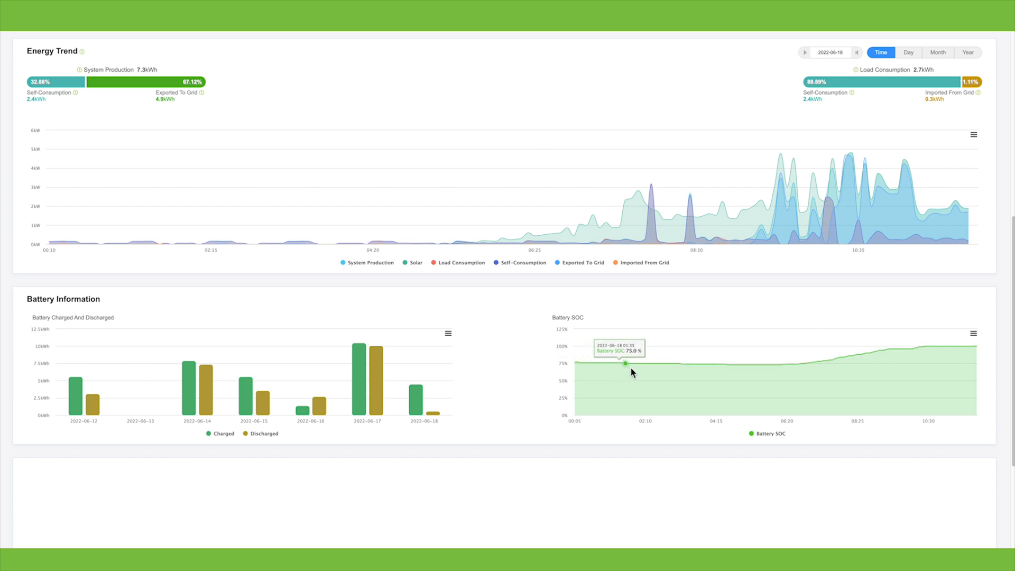
mouse_move(741, 378)
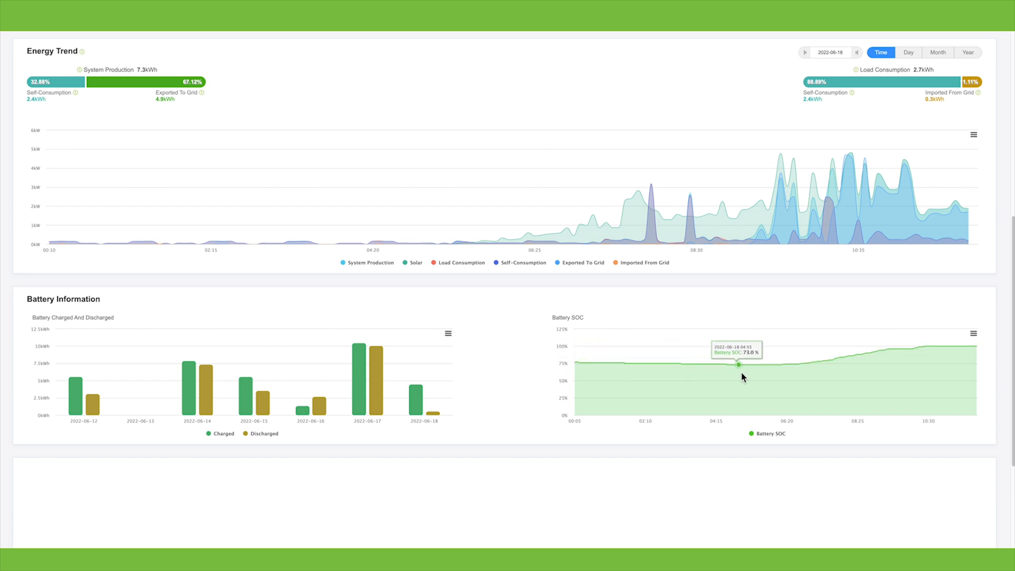
mouse_move(780, 378)
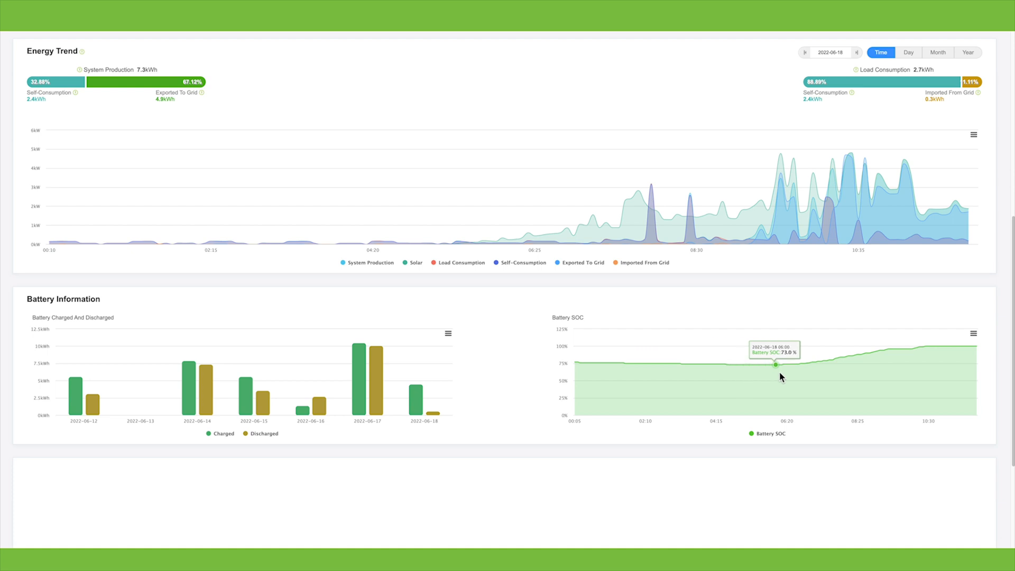
mouse_move(826, 377)
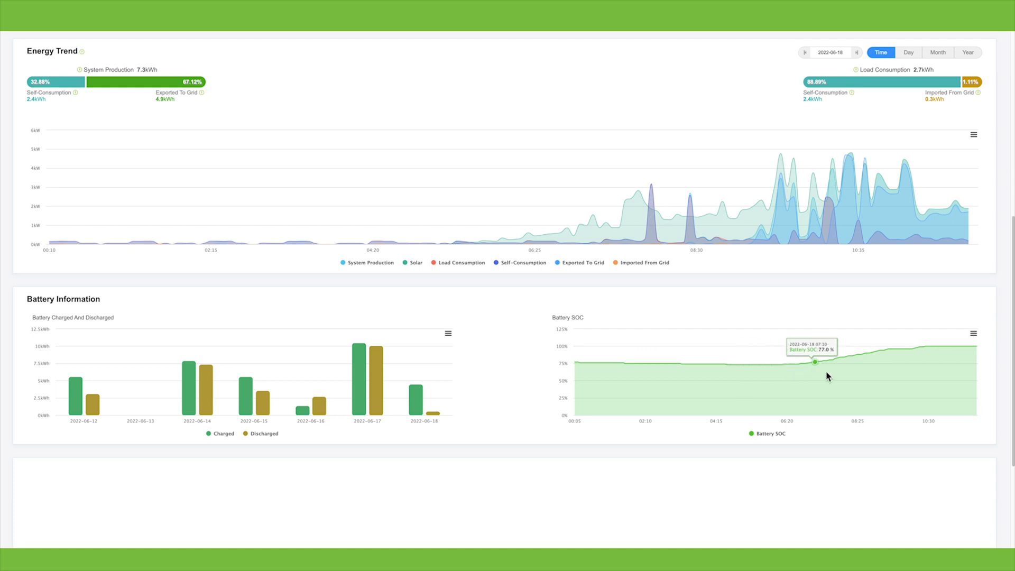
mouse_move(910, 349)
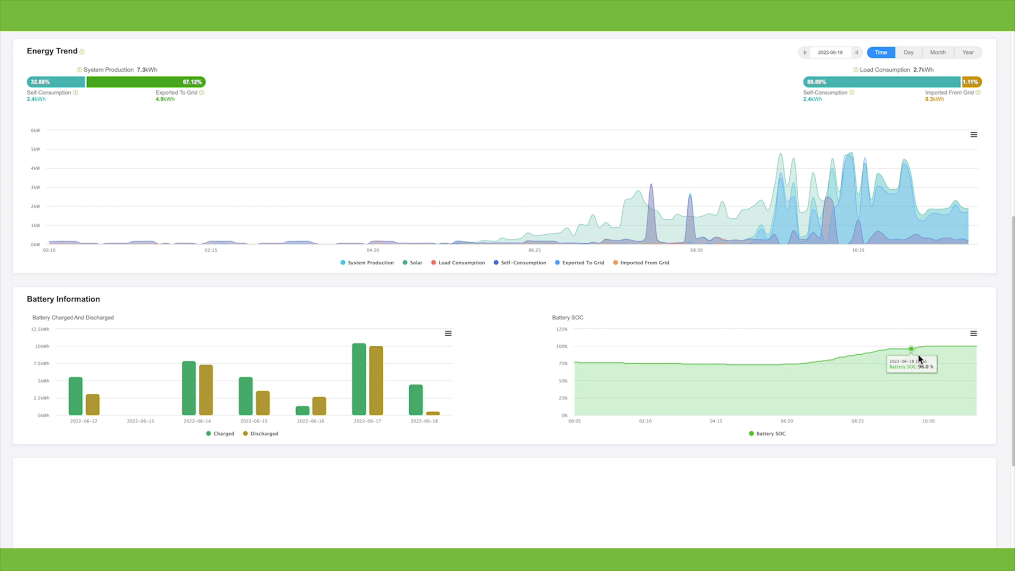
mouse_move(932, 352)
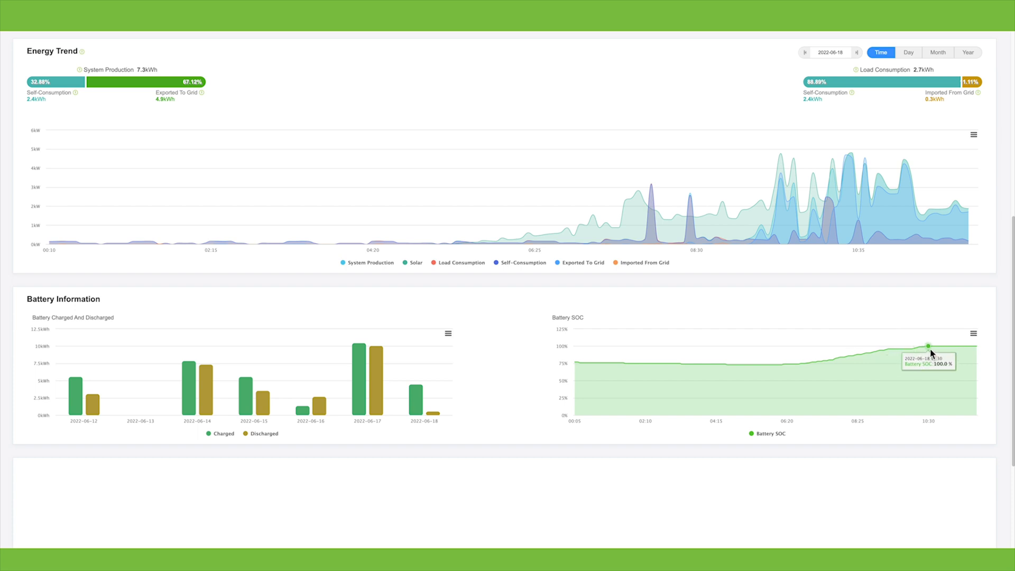
mouse_move(550, 292)
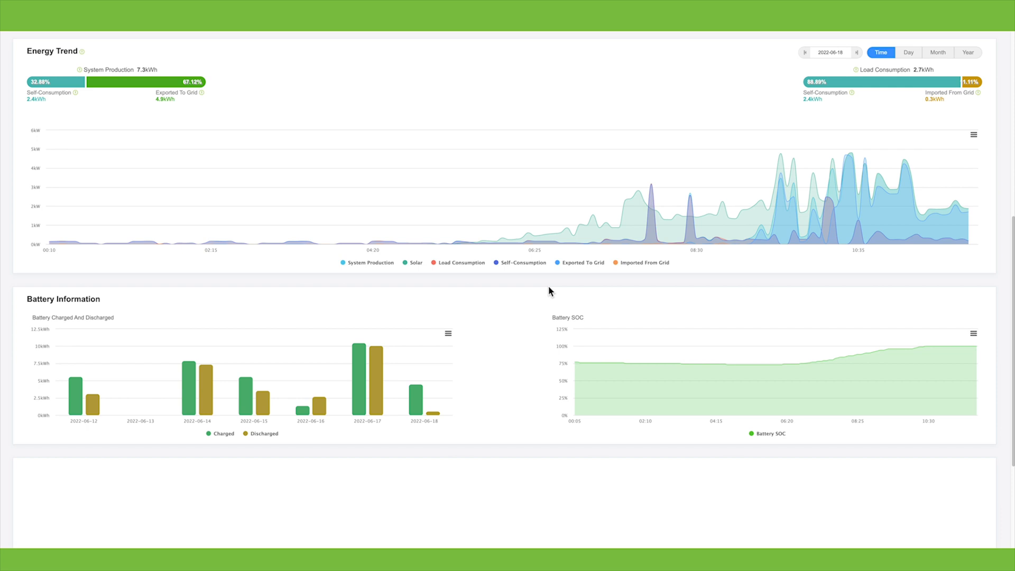
mouse_move(540, 290)
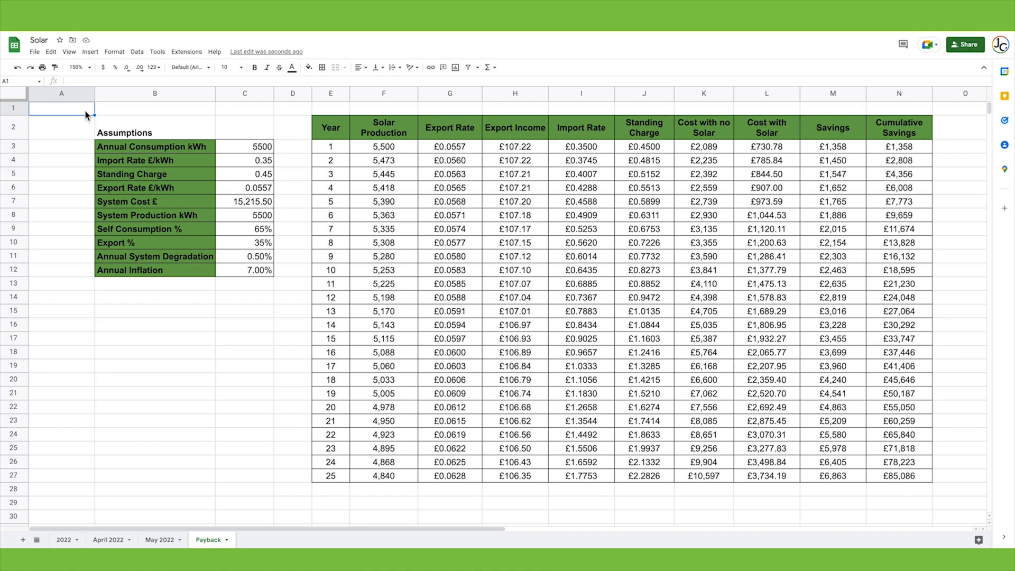
mouse_move(120, 162)
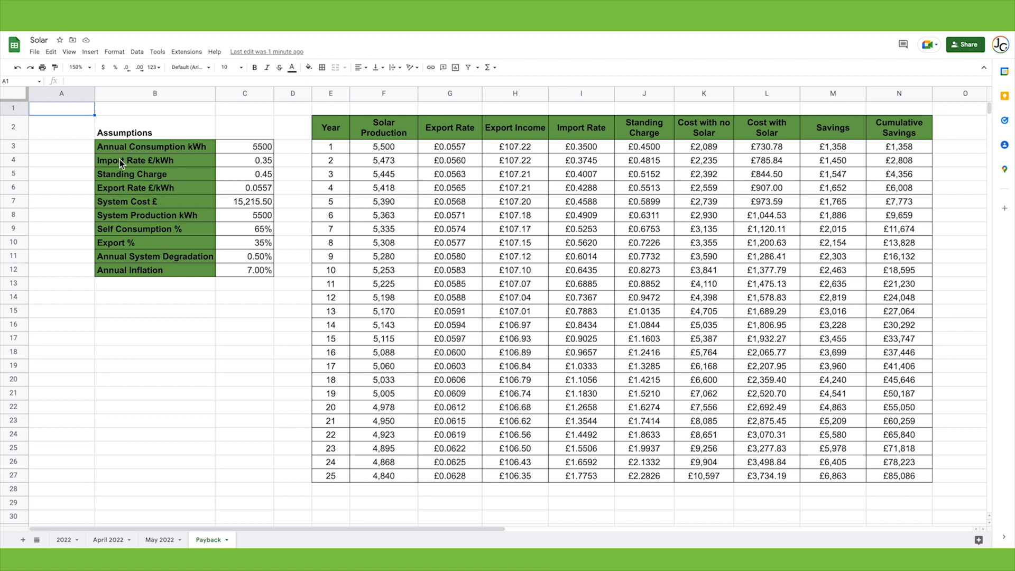
Step: Review the Payback assumptions: system cost, consumption, rates, production, degradation and consumption splits
click(244, 202)
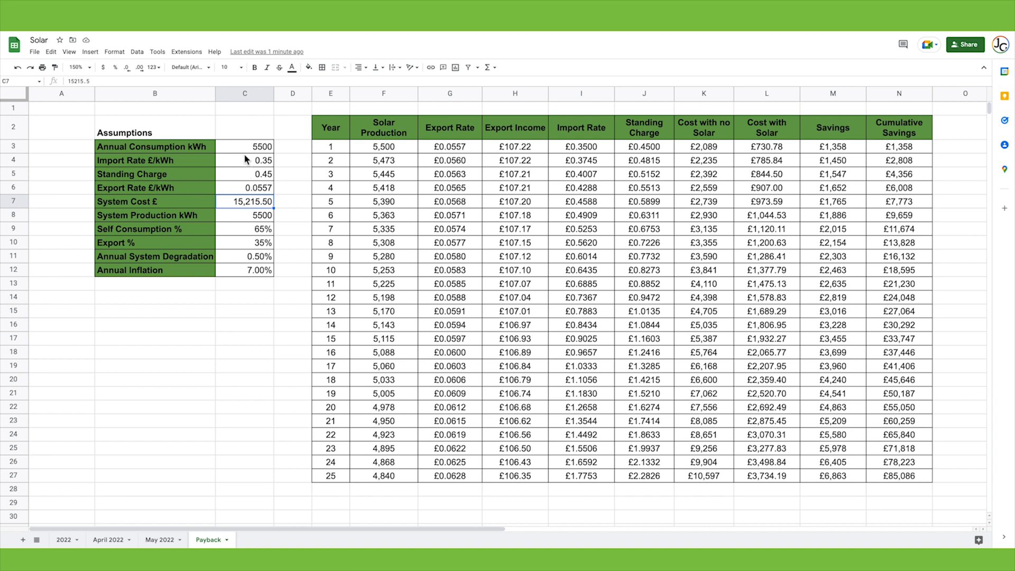
click(245, 146)
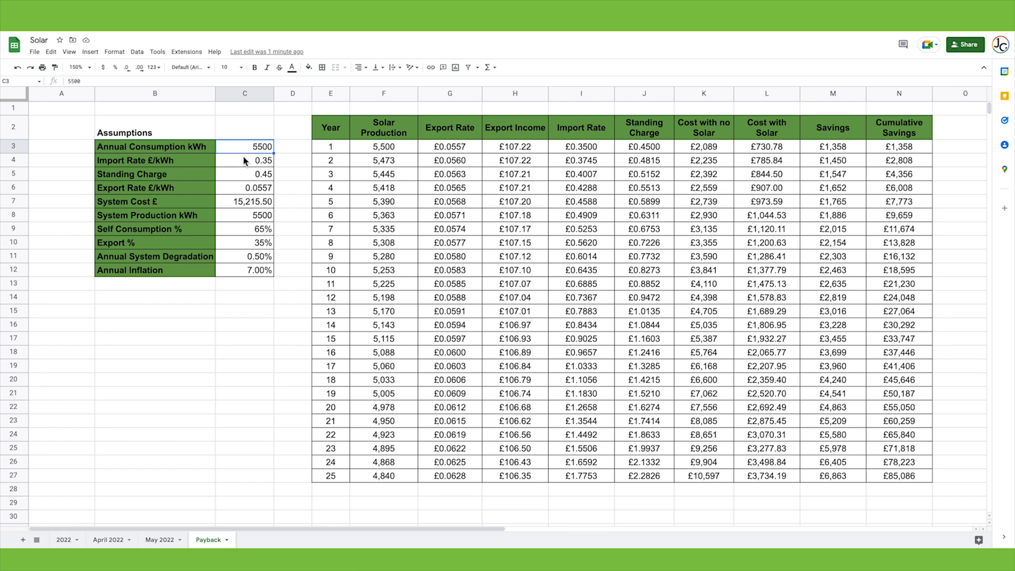
click(244, 160)
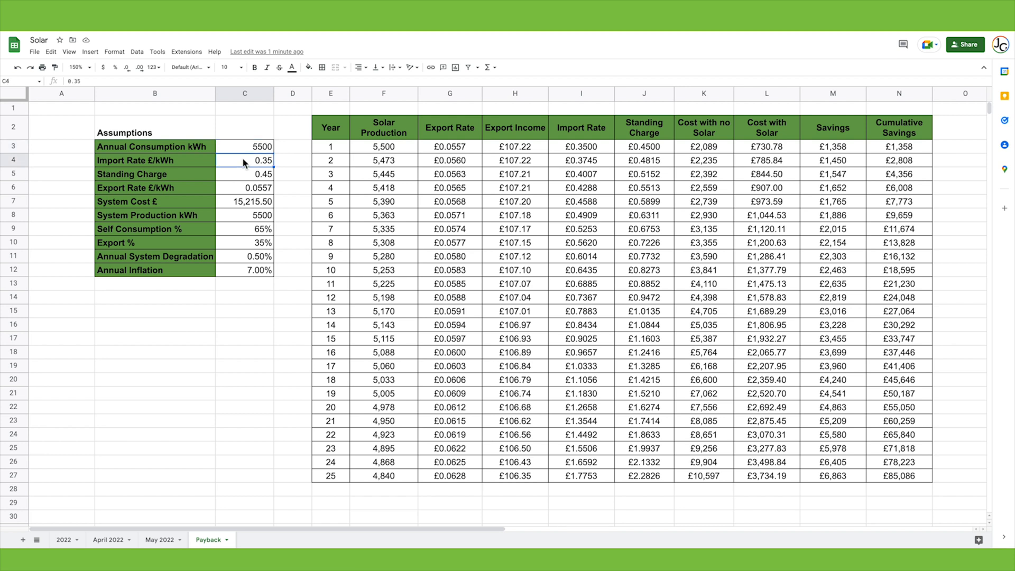
mouse_move(246, 178)
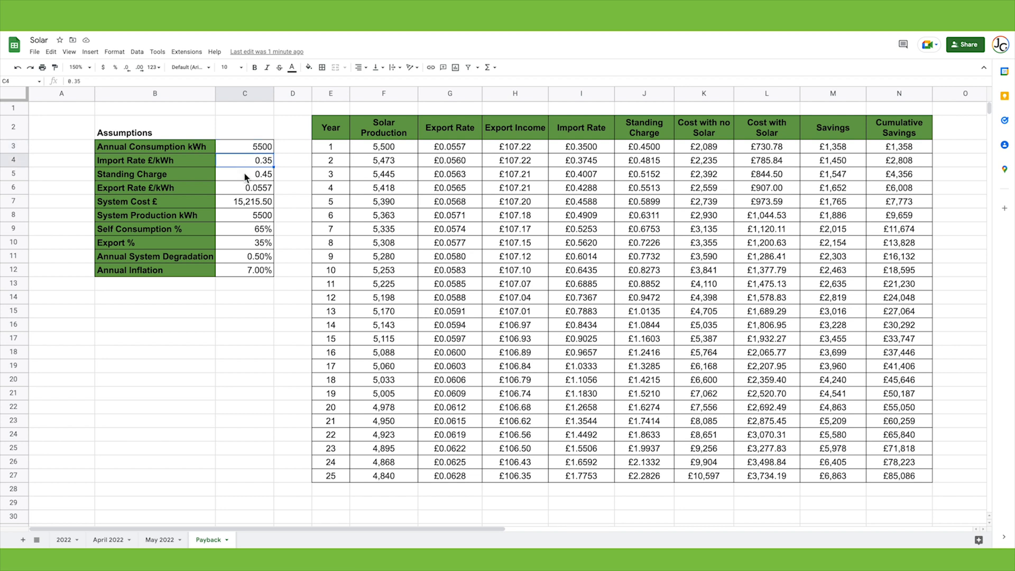
click(245, 173)
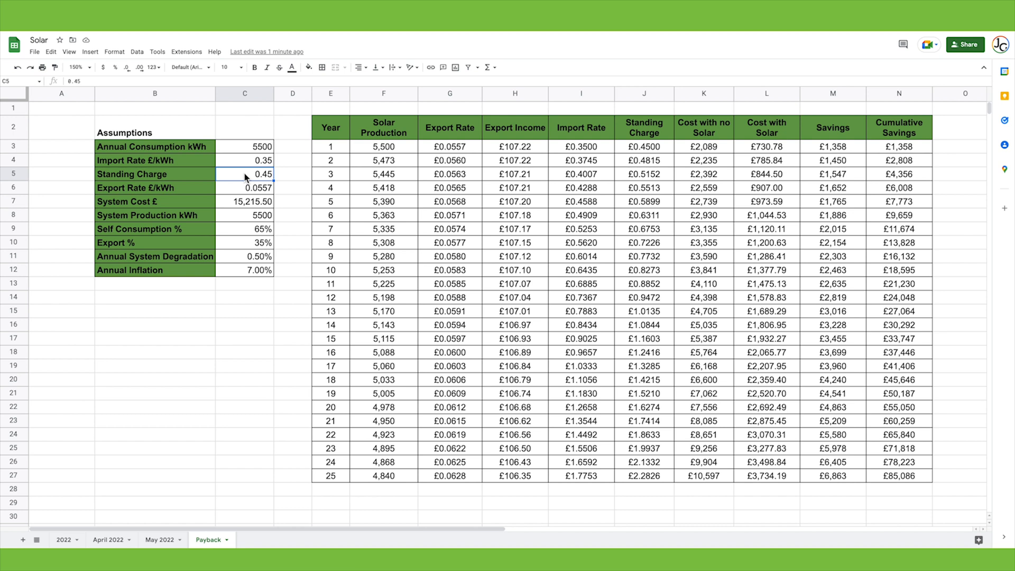
click(244, 188)
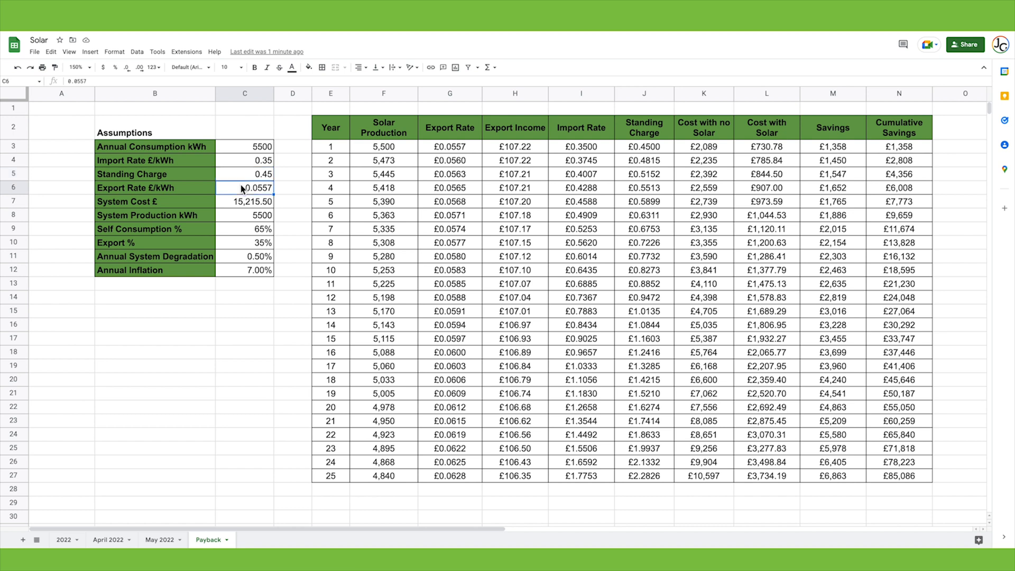
click(245, 215)
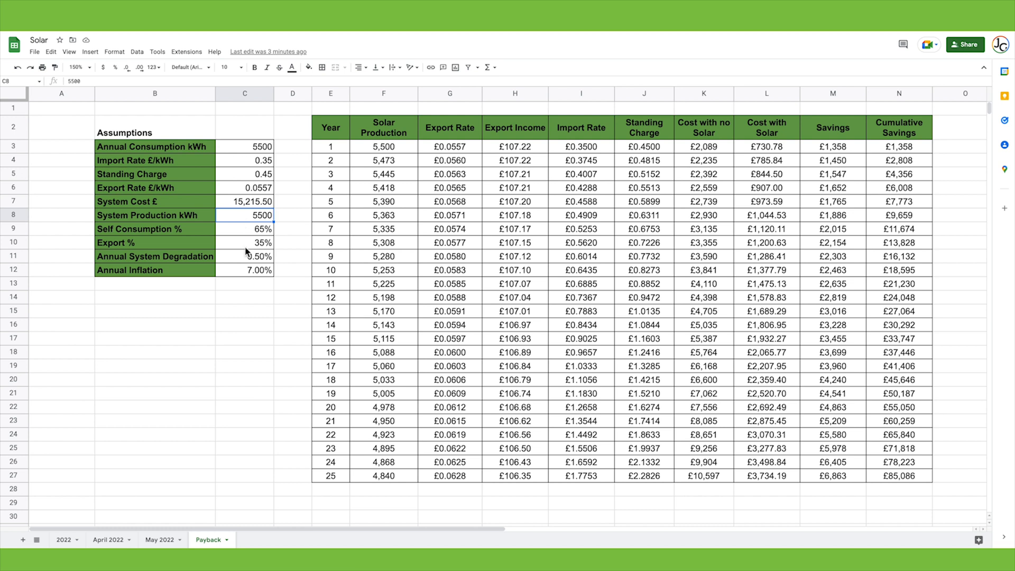
click(244, 255)
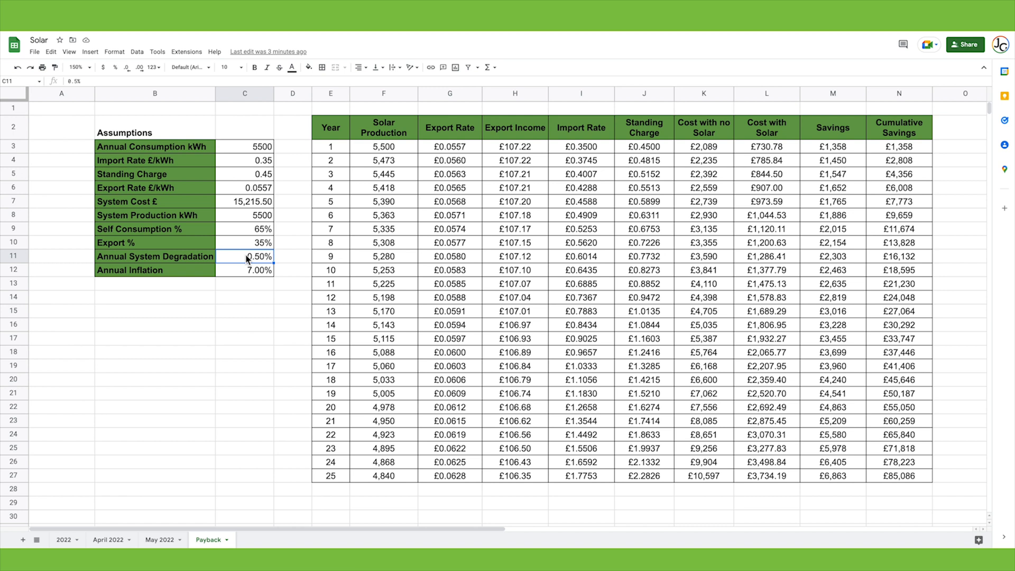
click(245, 229)
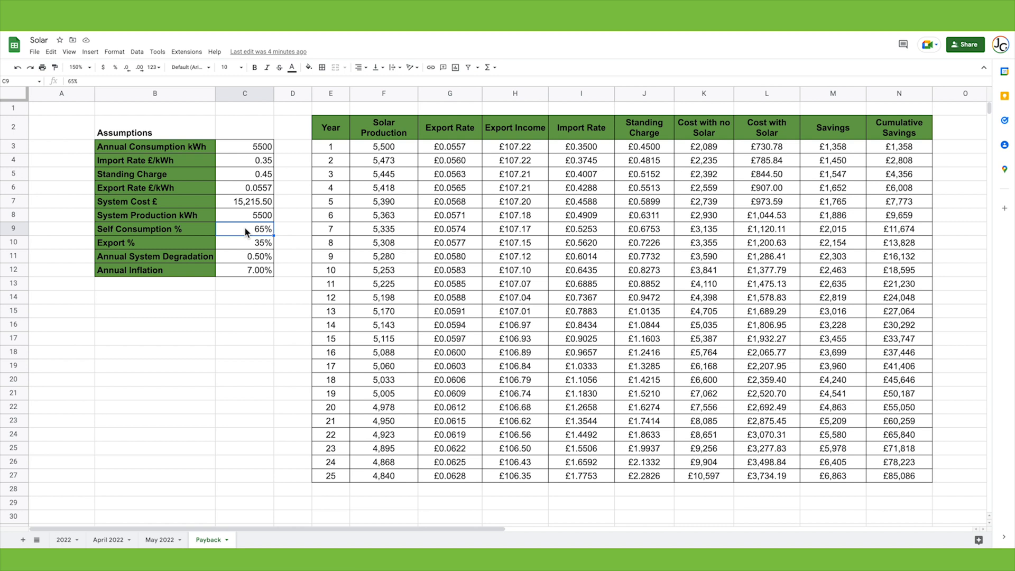
mouse_move(245, 246)
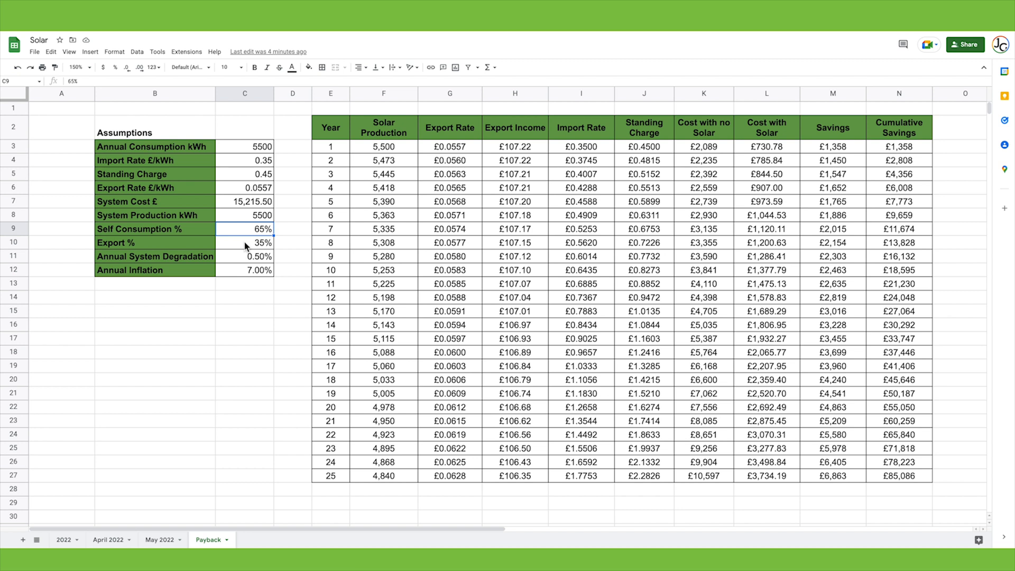
click(245, 243)
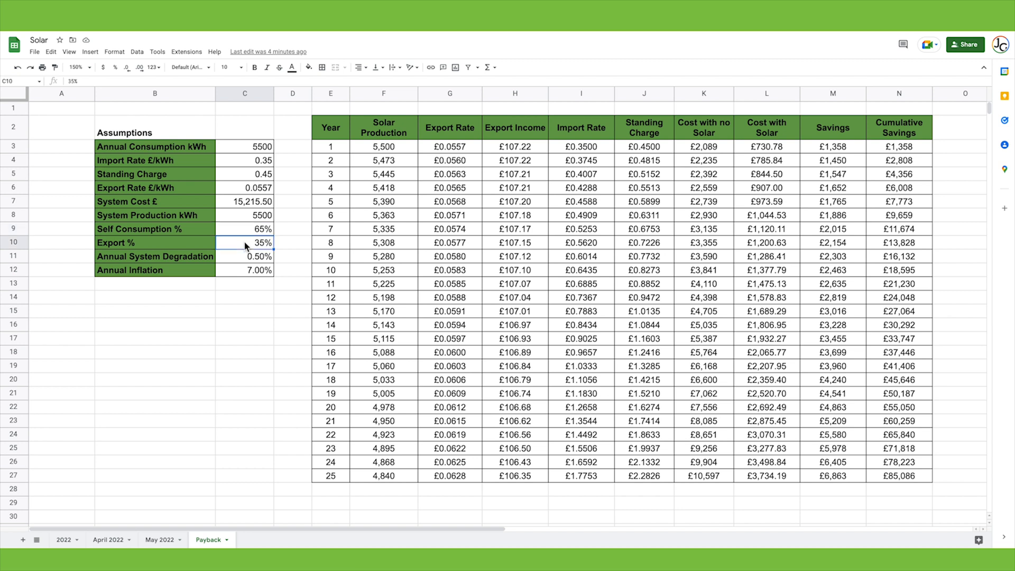
mouse_move(249, 222)
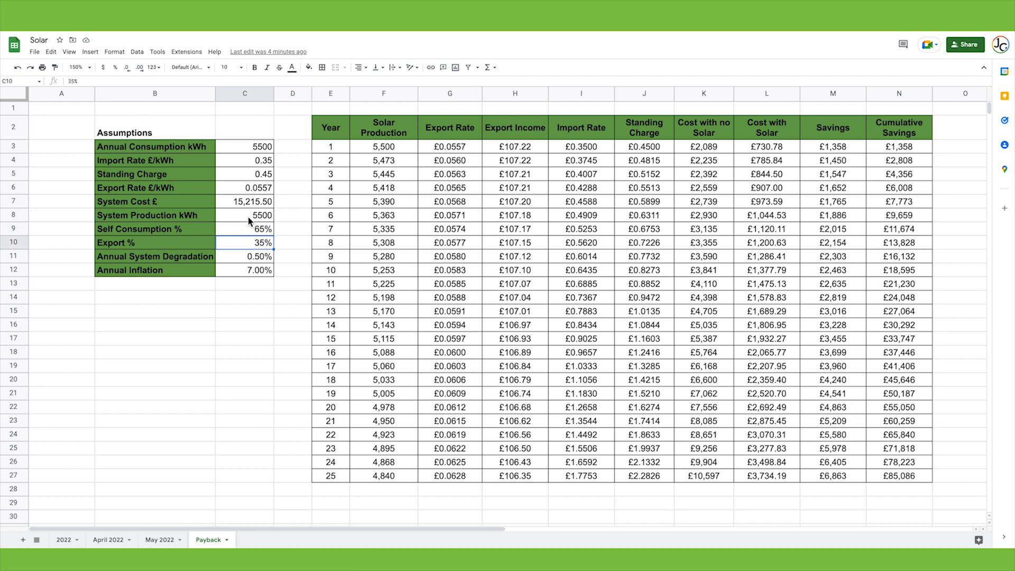
mouse_move(322, 162)
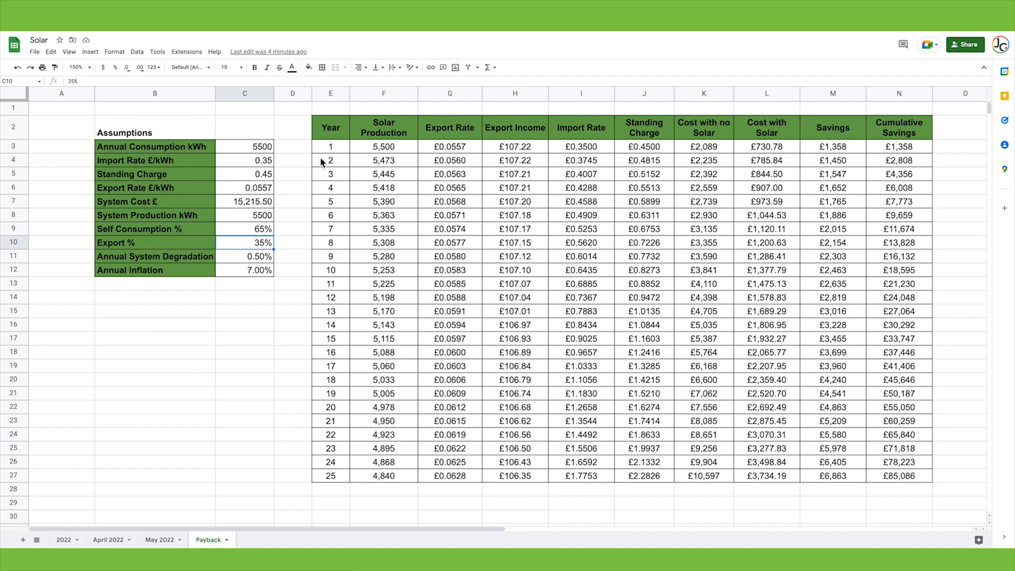
click(383, 146)
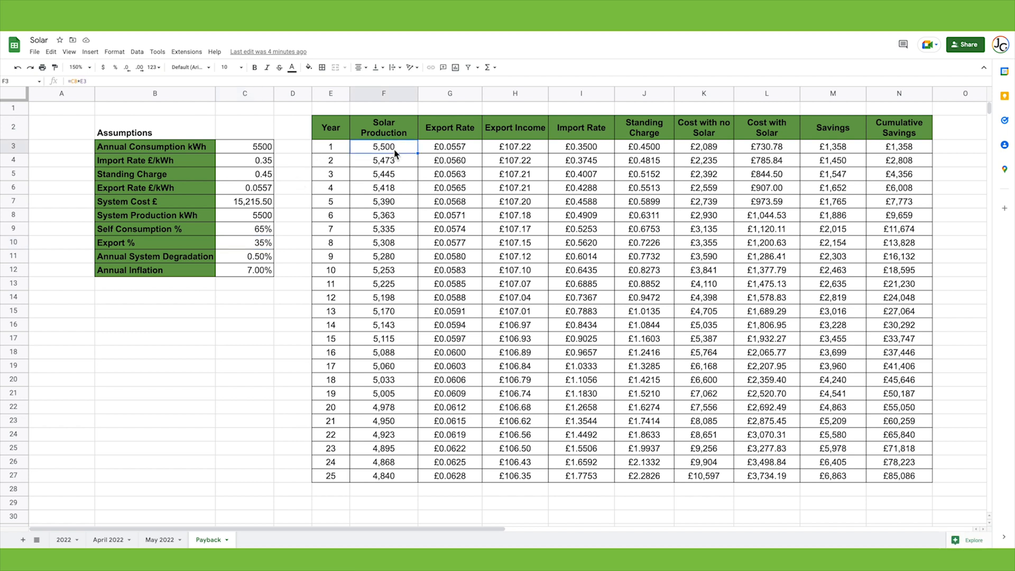
click(450, 146)
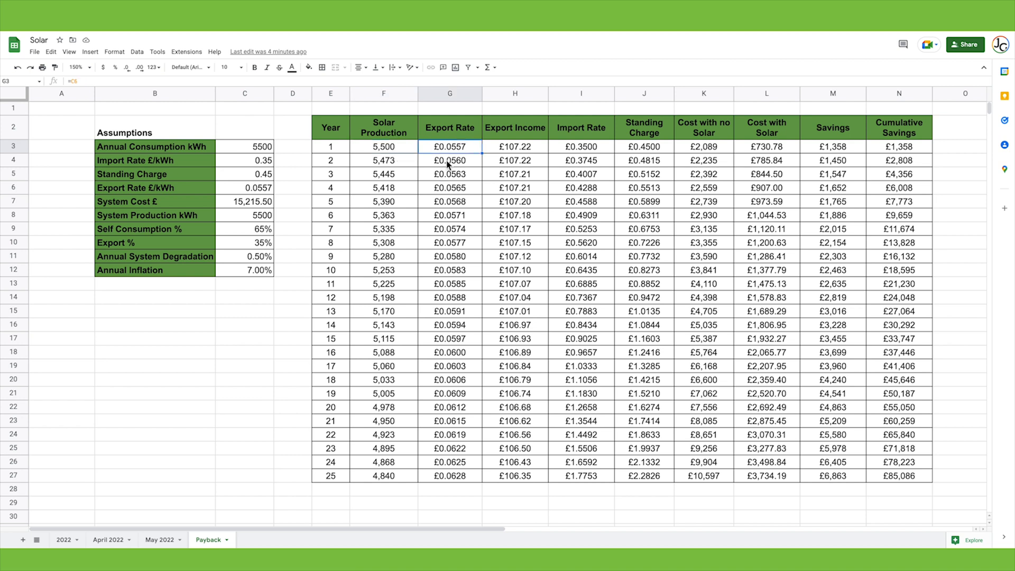
mouse_move(464, 248)
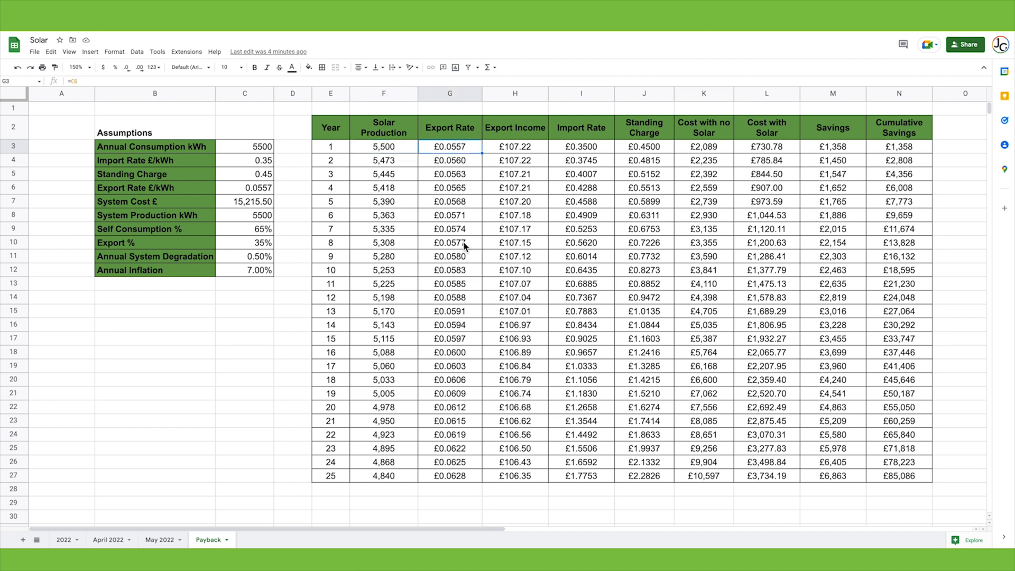
mouse_move(275, 292)
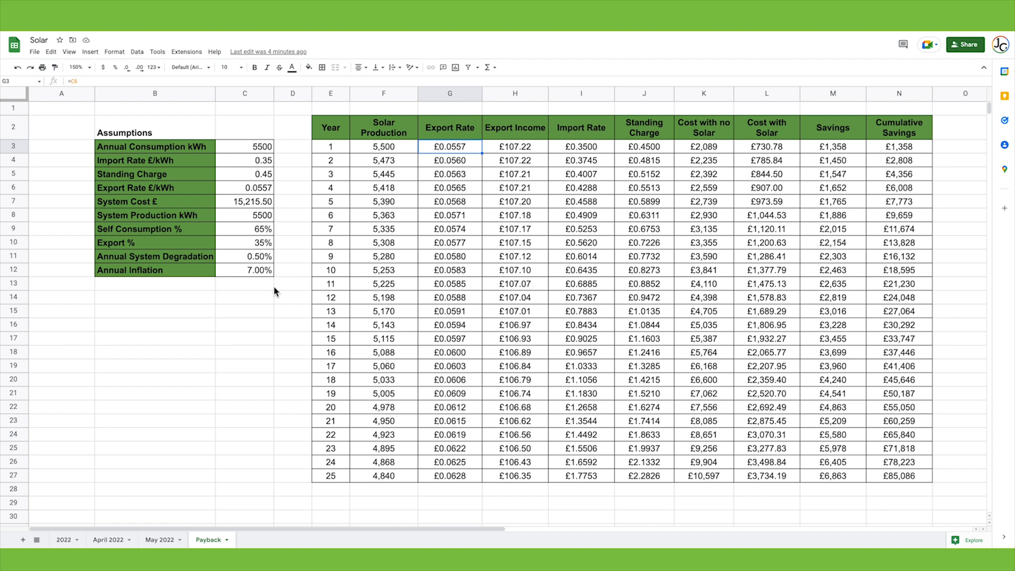
mouse_move(467, 171)
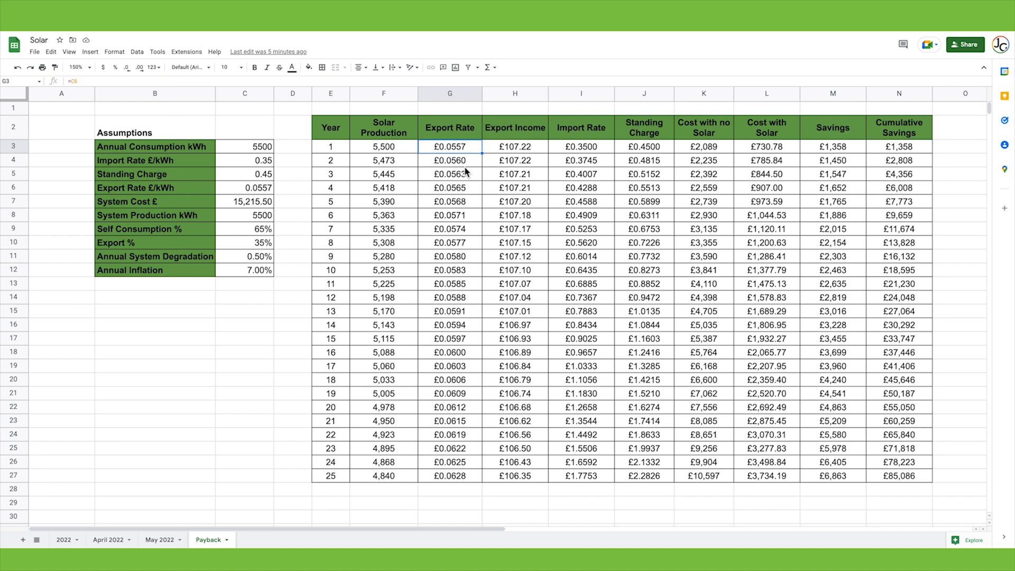
mouse_move(494, 150)
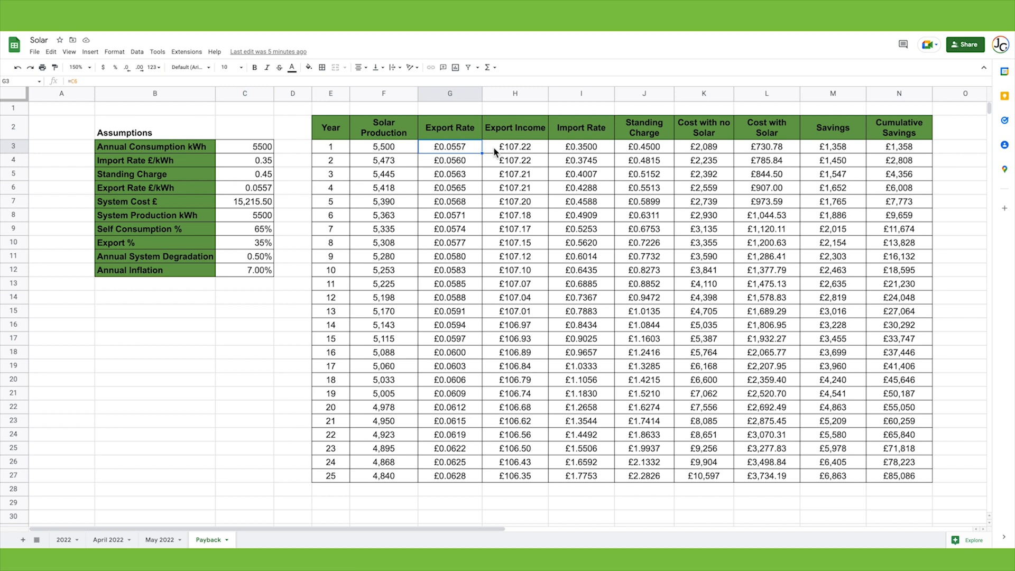
click(515, 146)
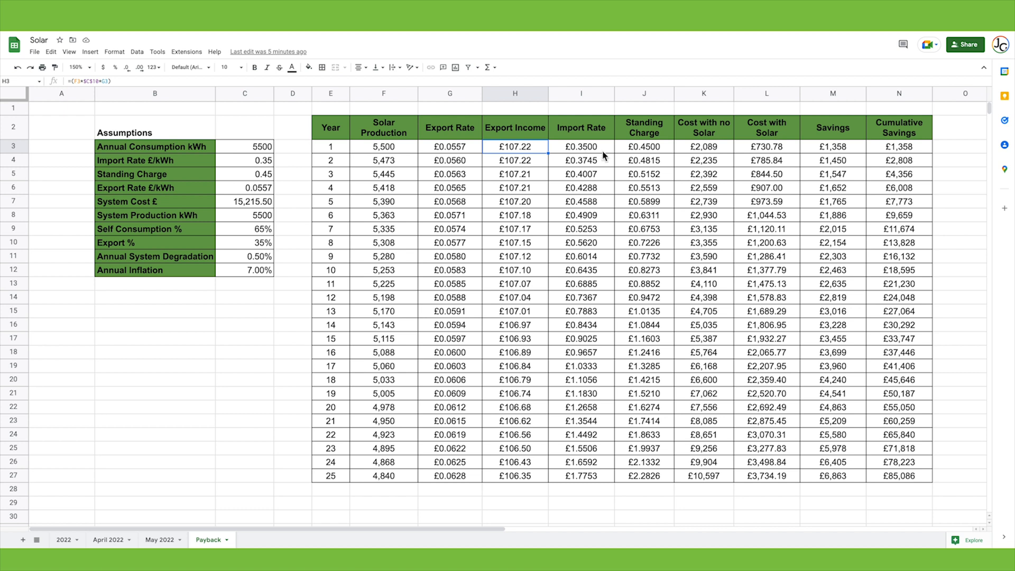
mouse_move(660, 155)
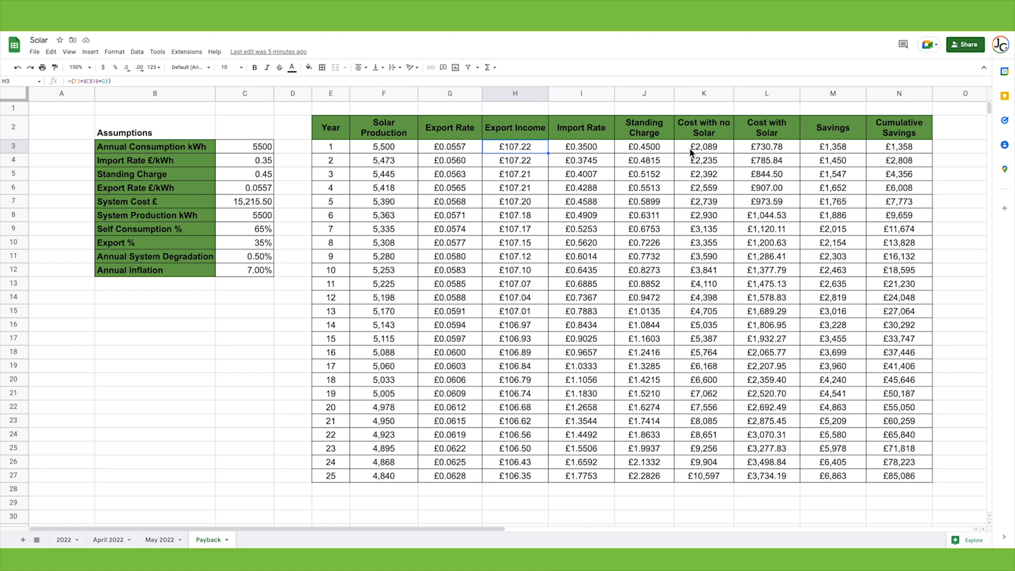
click(704, 146)
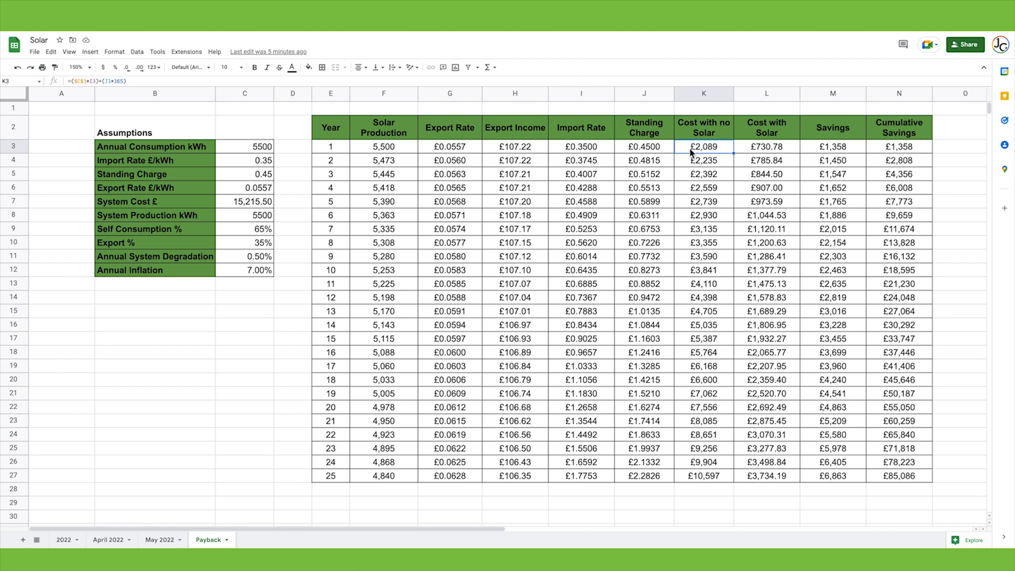
click(767, 146)
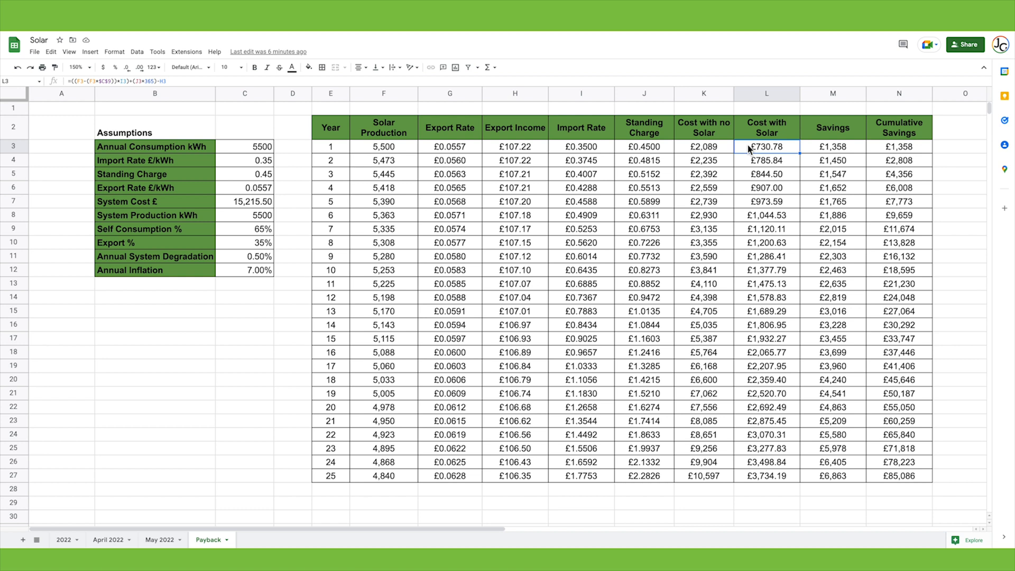
click(832, 146)
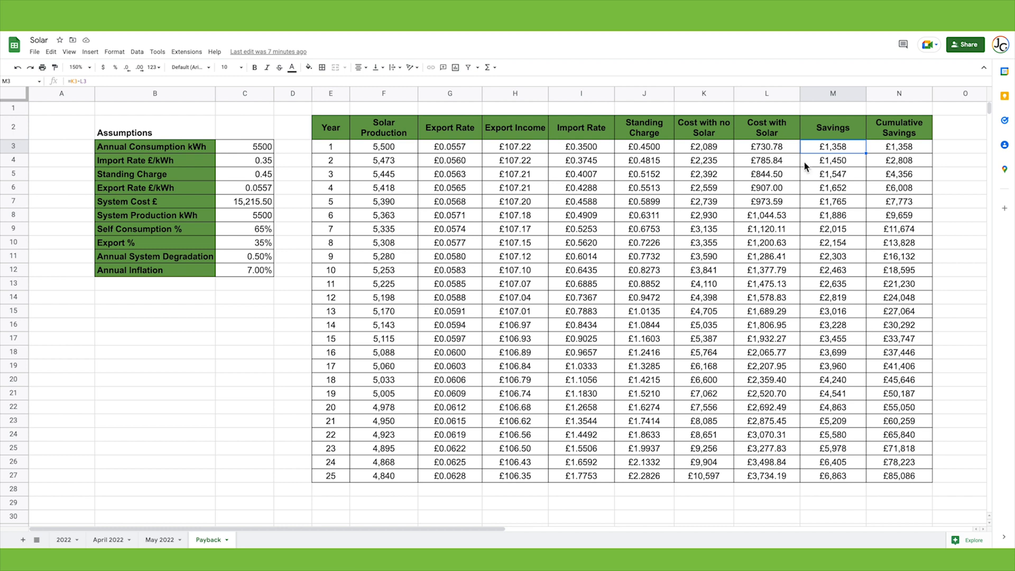
mouse_move(398, 167)
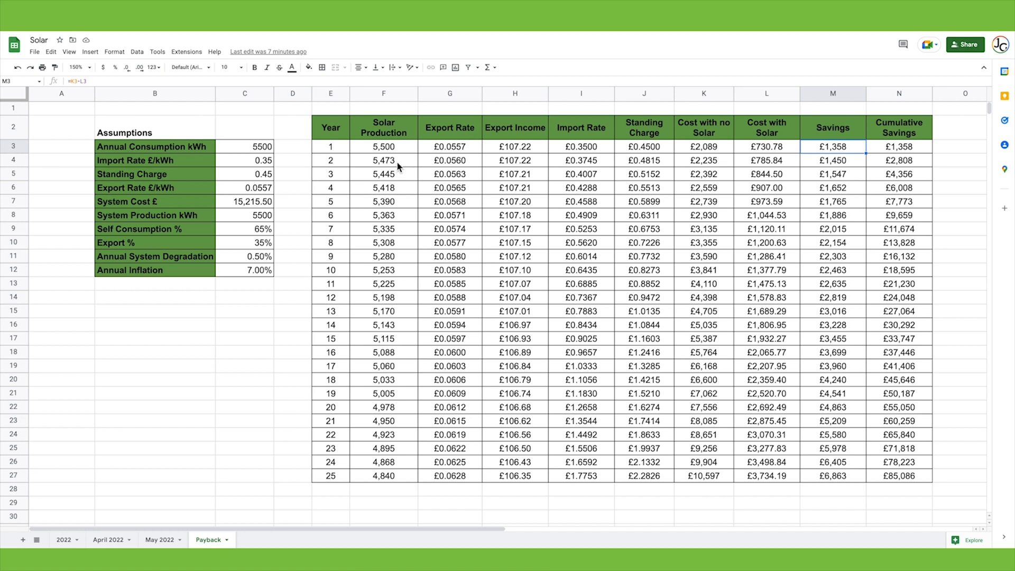
mouse_move(460, 168)
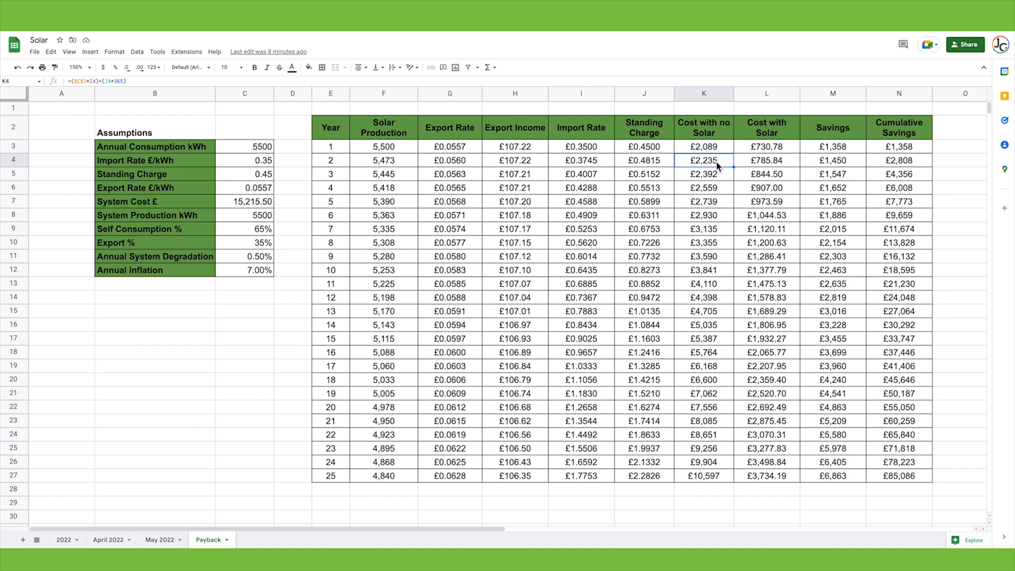
click(767, 159)
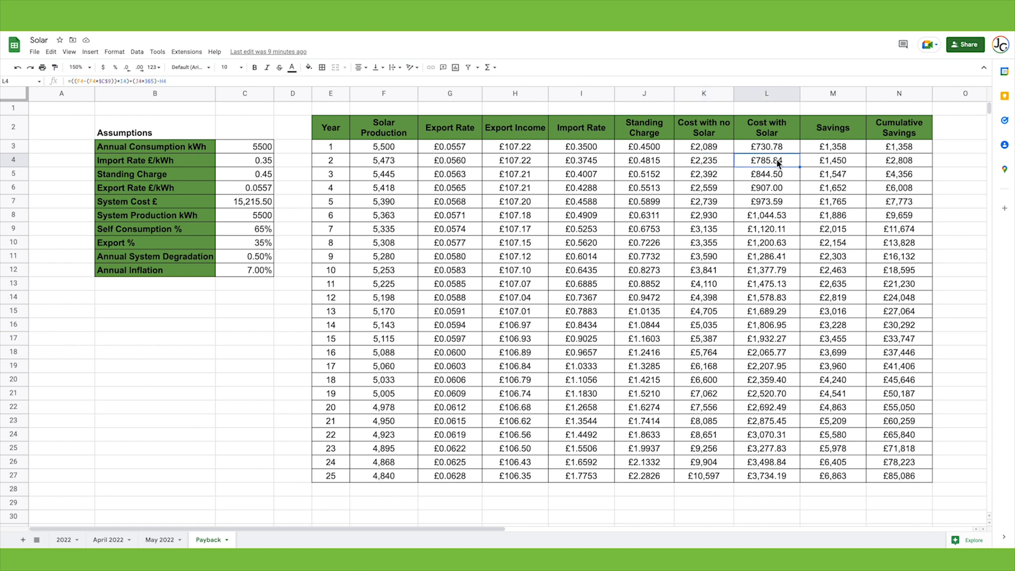
mouse_move(778, 167)
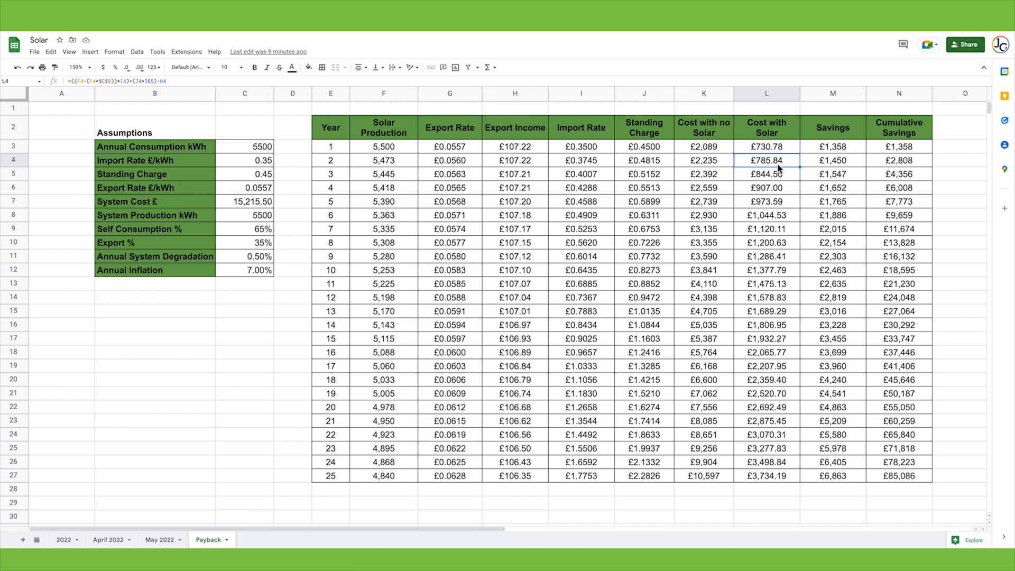
click(833, 160)
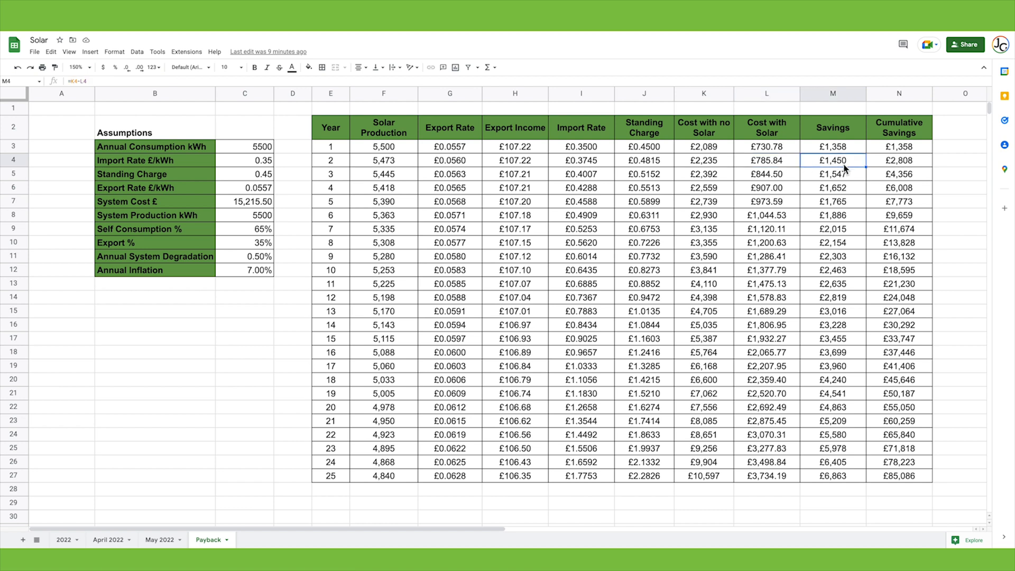
mouse_move(877, 290)
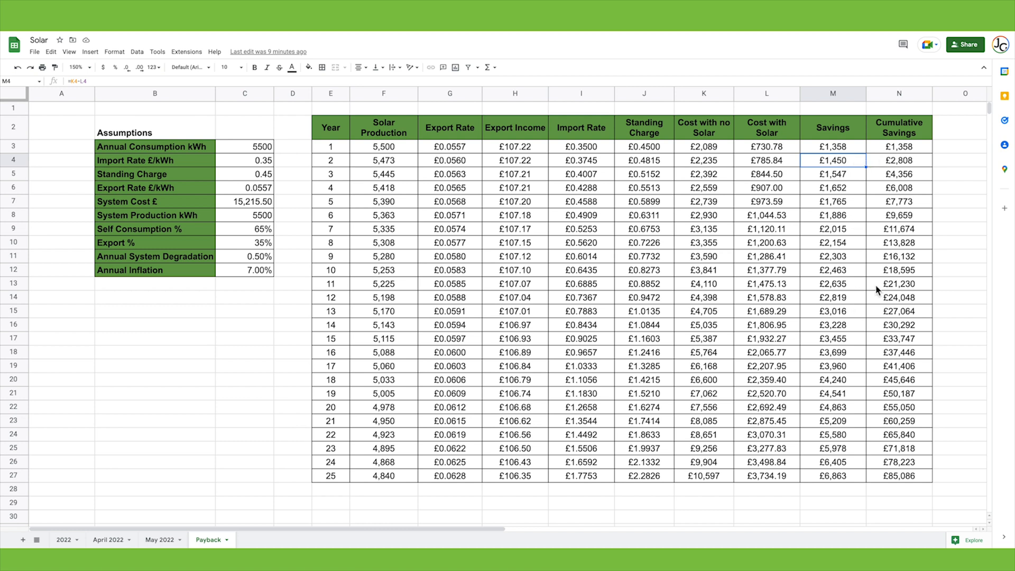
mouse_move(880, 183)
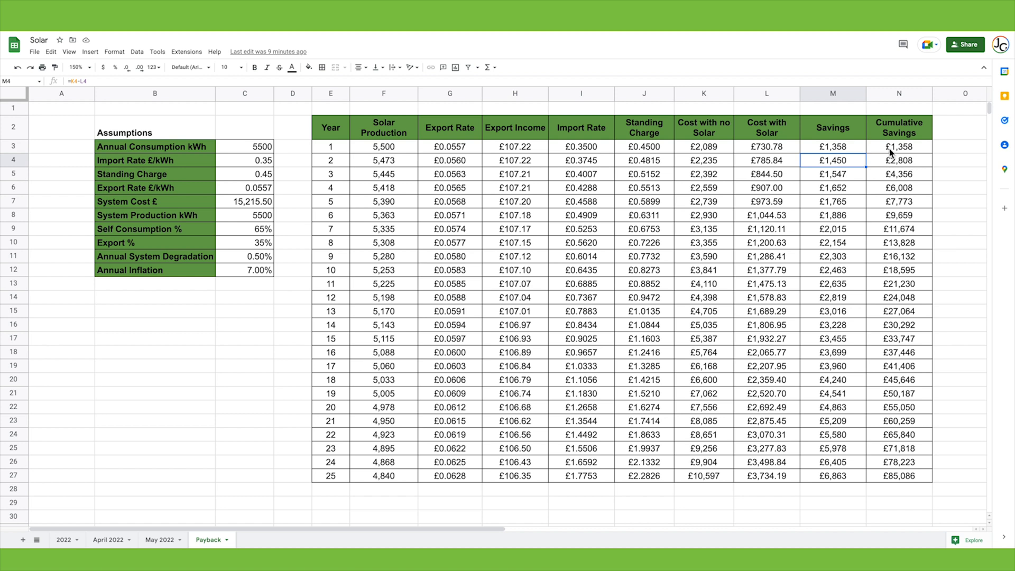
mouse_move(896, 171)
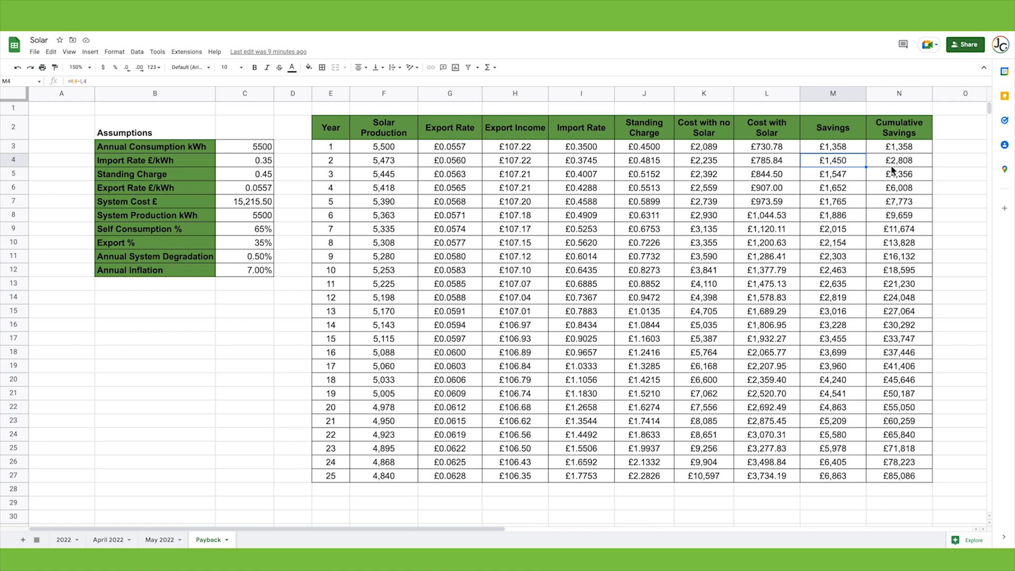
mouse_move(897, 206)
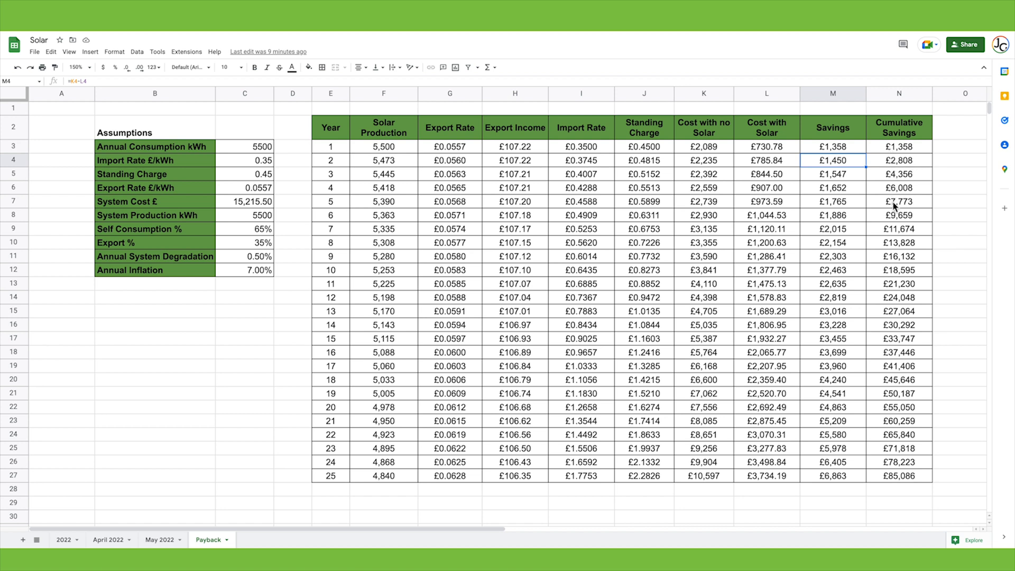
click(899, 242)
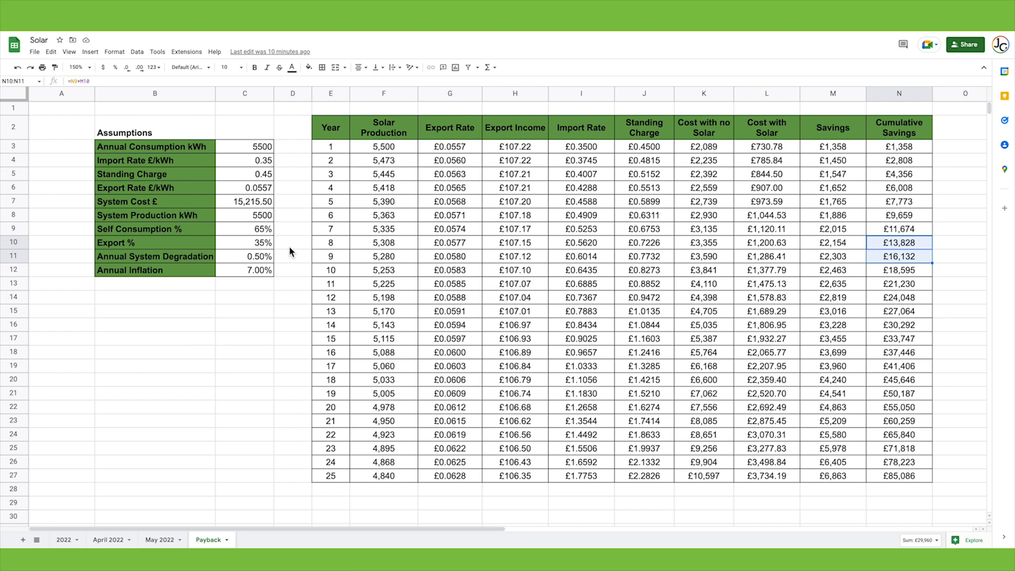
mouse_move(259, 275)
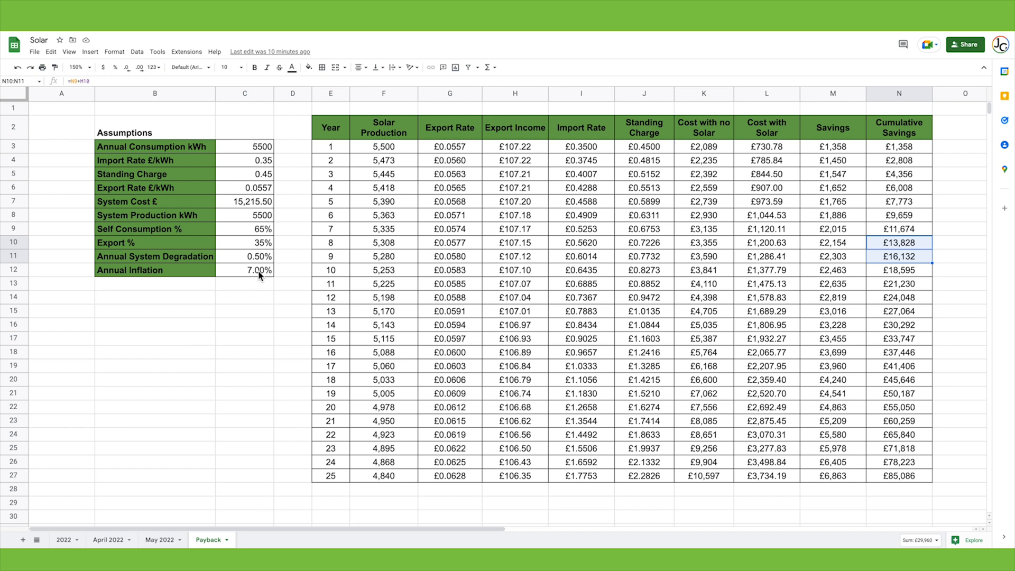
mouse_move(265, 168)
text(0.45)
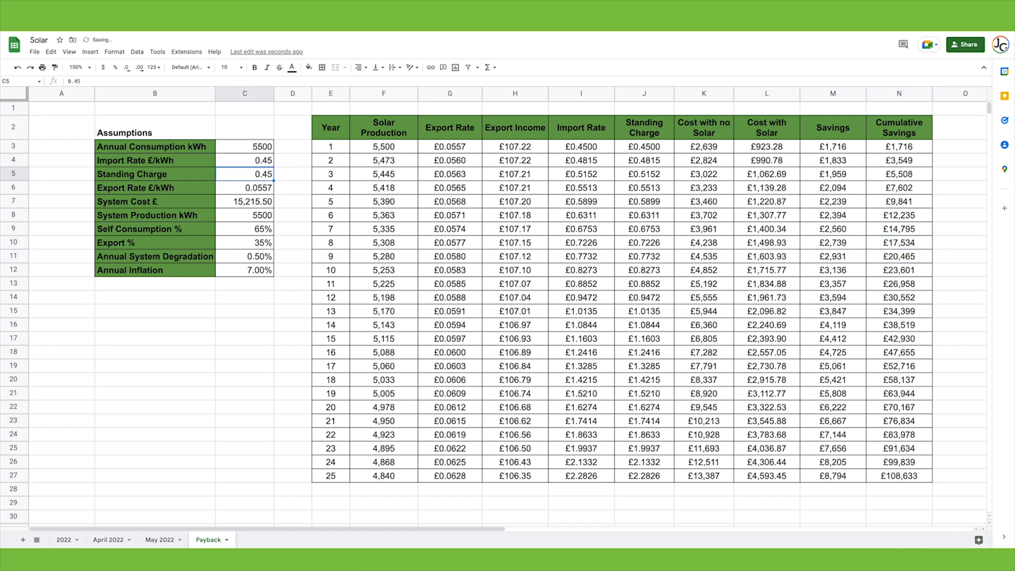
Step: Enter 0.5 as the standing charge, lifting cumulative savings to £108,633
text(0.5)
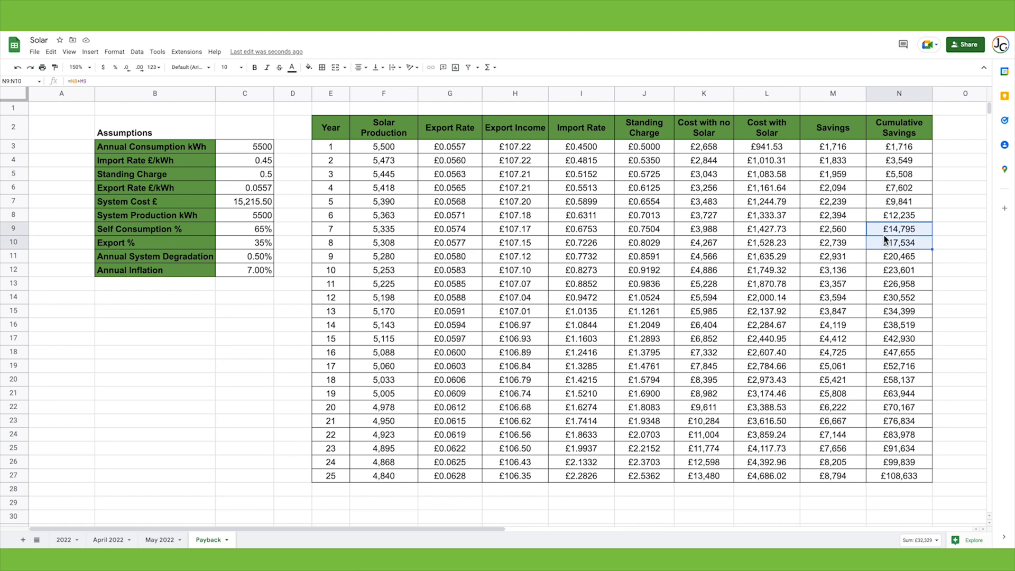
mouse_move(342, 236)
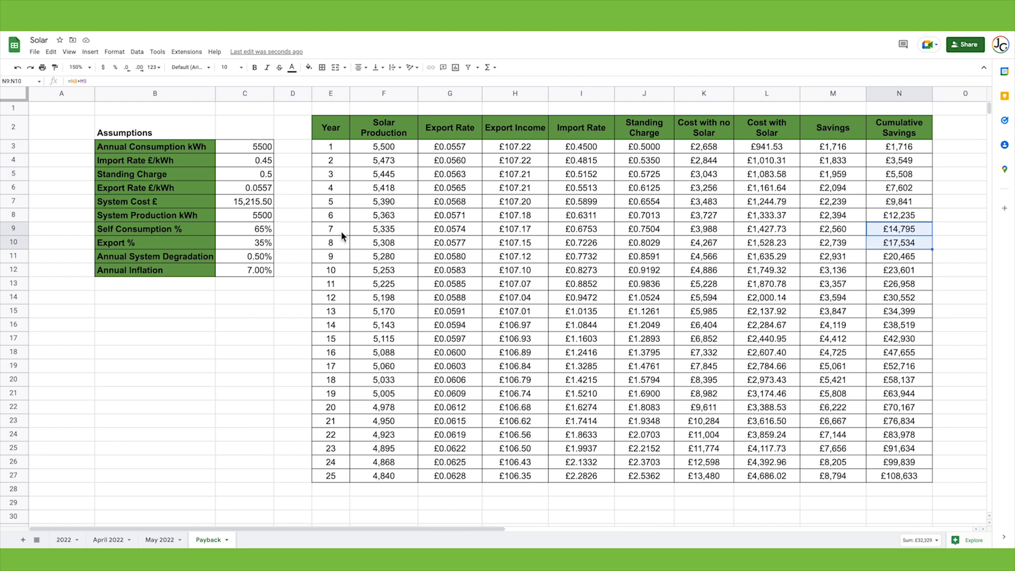
mouse_move(266, 221)
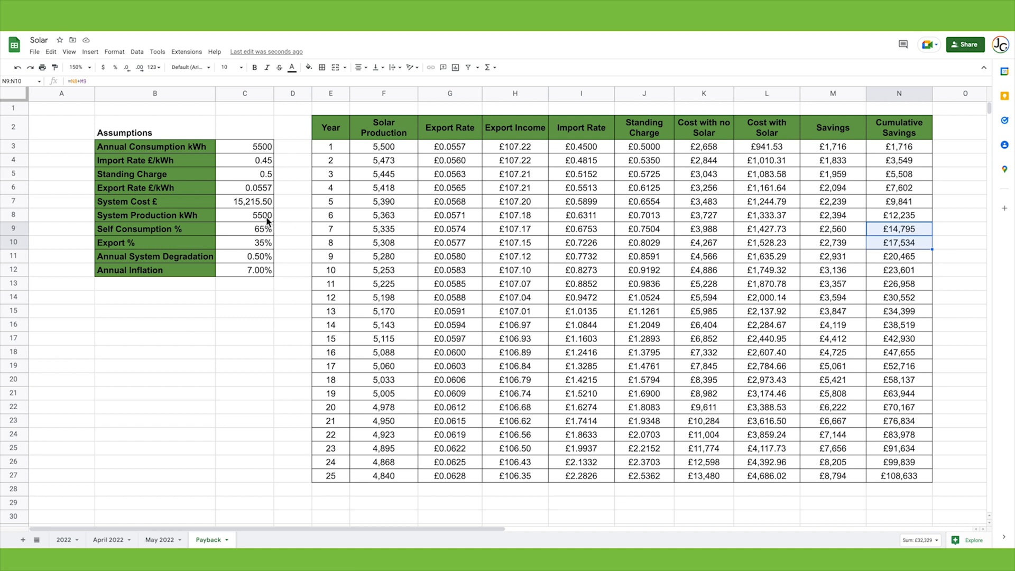
click(244, 215)
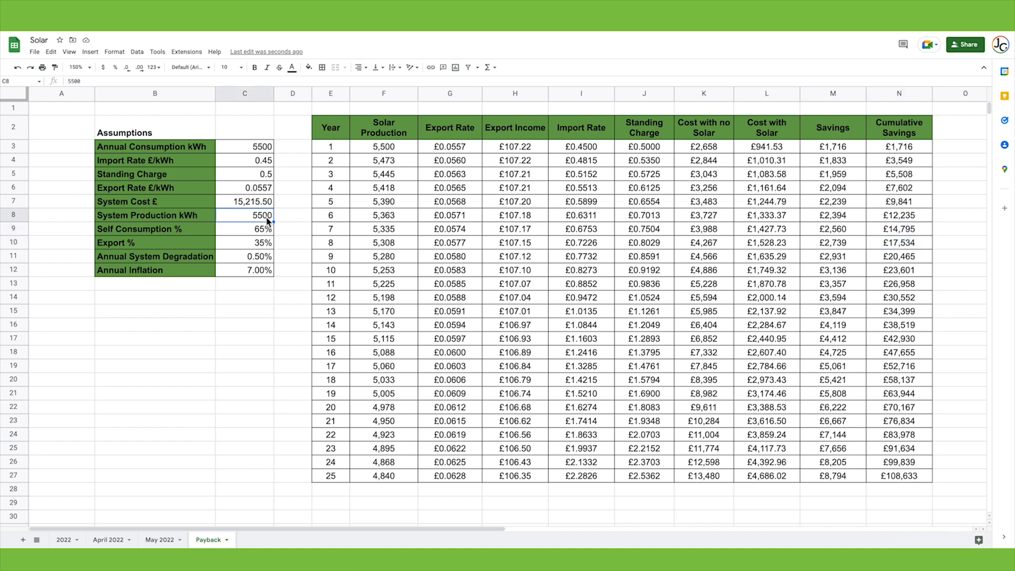
Step: Set system production to 6000 kWh and export to 25%
text(6000)
click(245, 229)
text(75)
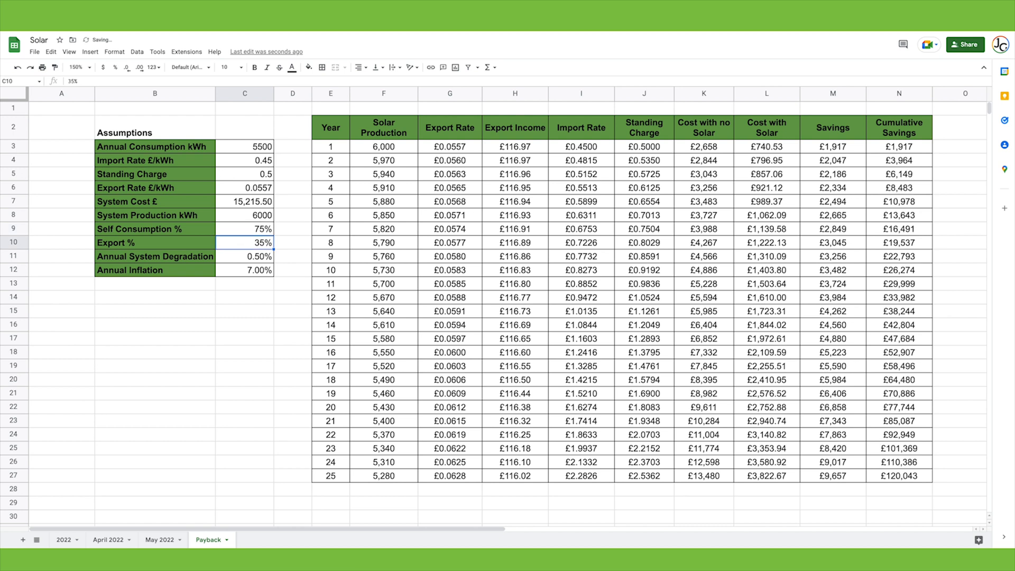
text(25%)
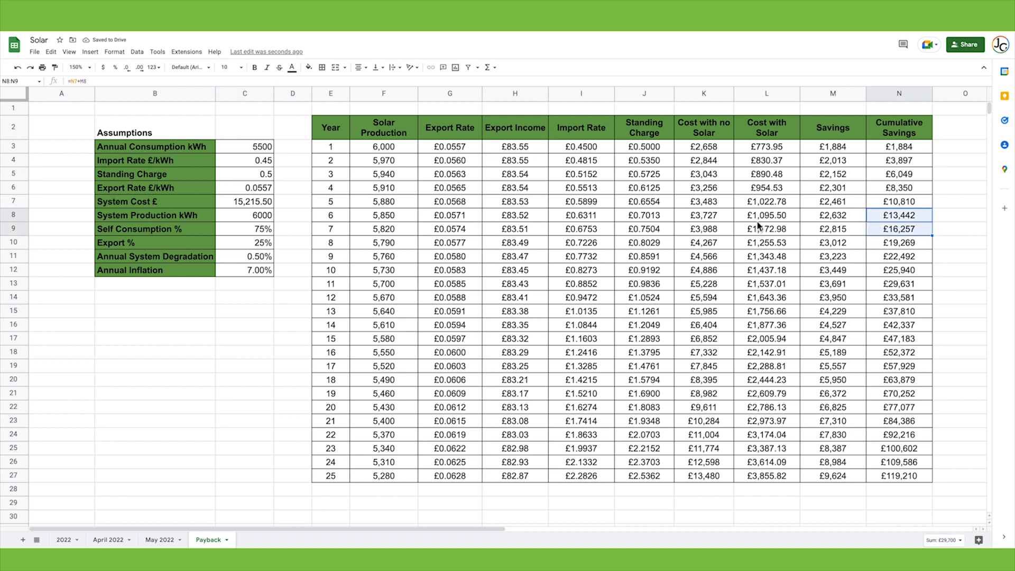
mouse_move(343, 227)
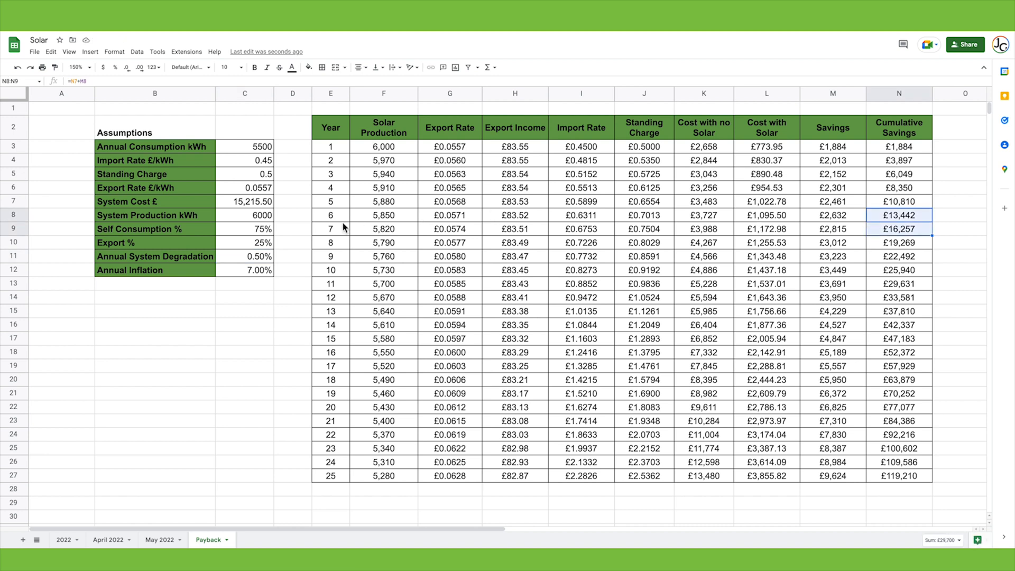
mouse_move(299, 223)
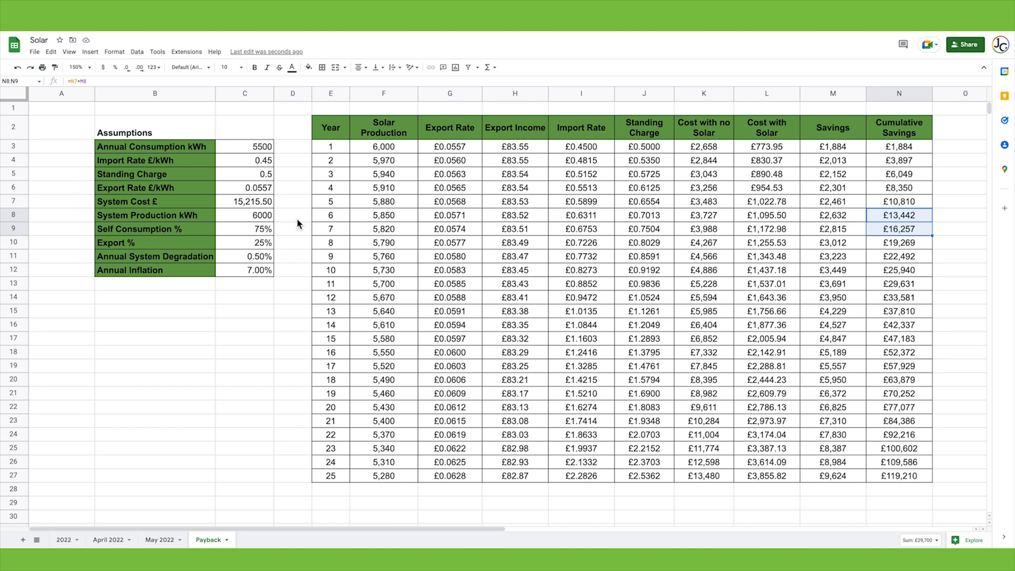
mouse_move(291, 206)
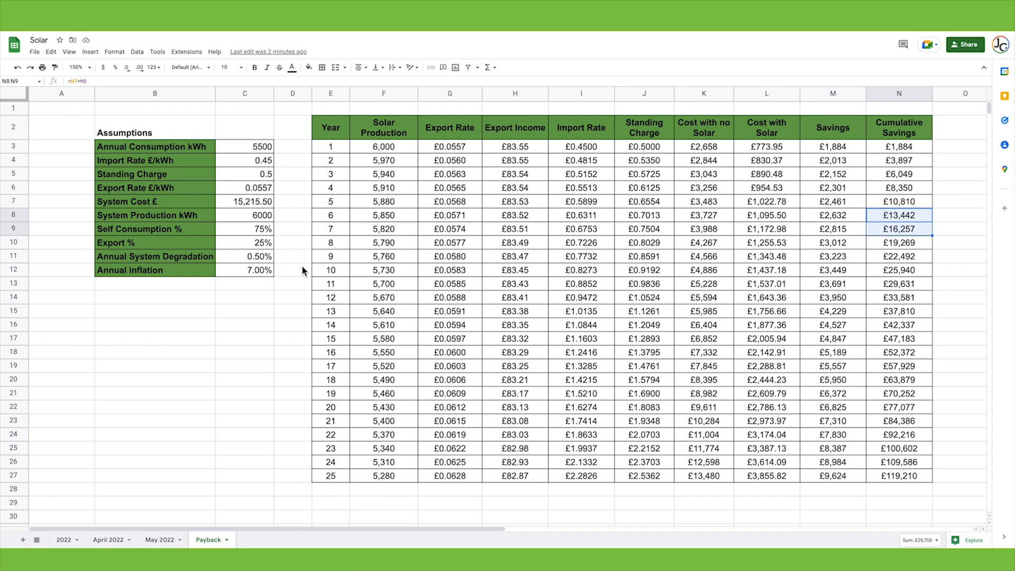
mouse_move(324, 274)
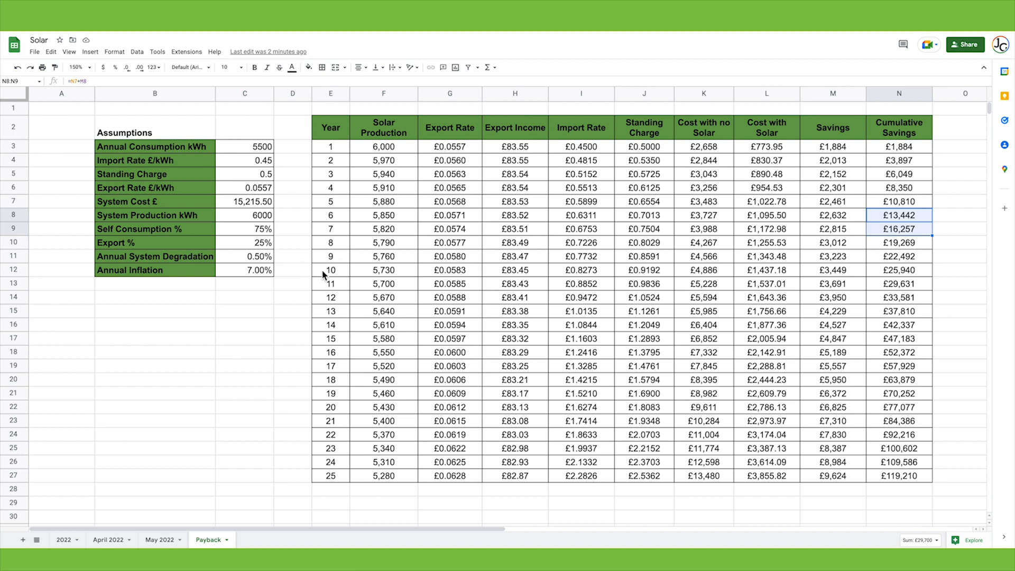
click(330, 270)
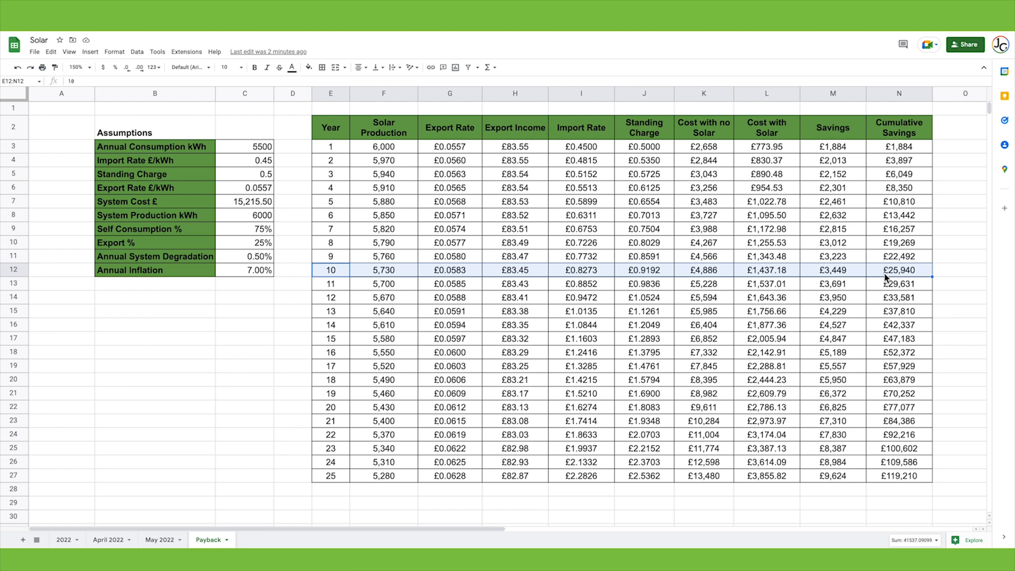
mouse_move(410, 482)
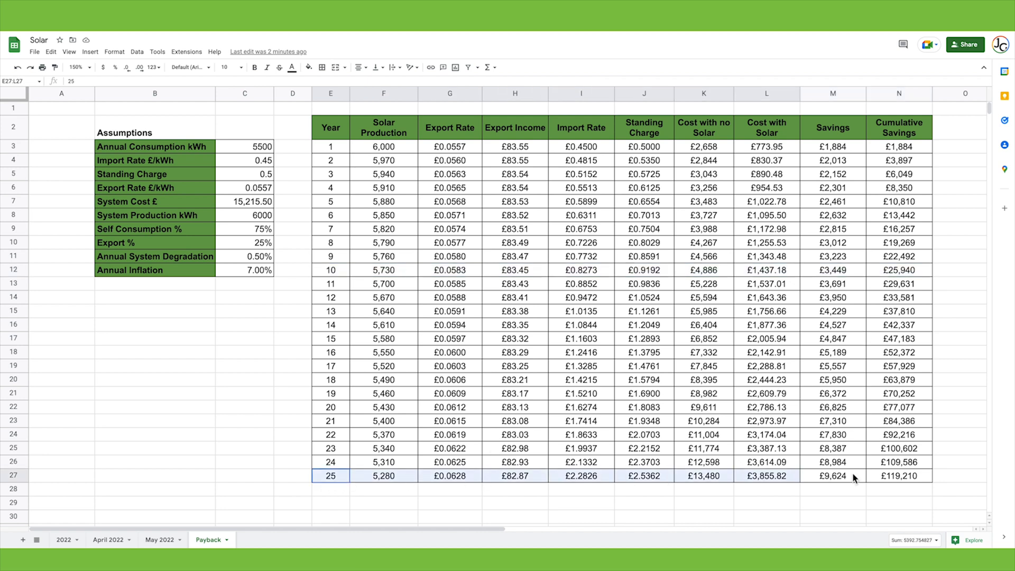
click(899, 475)
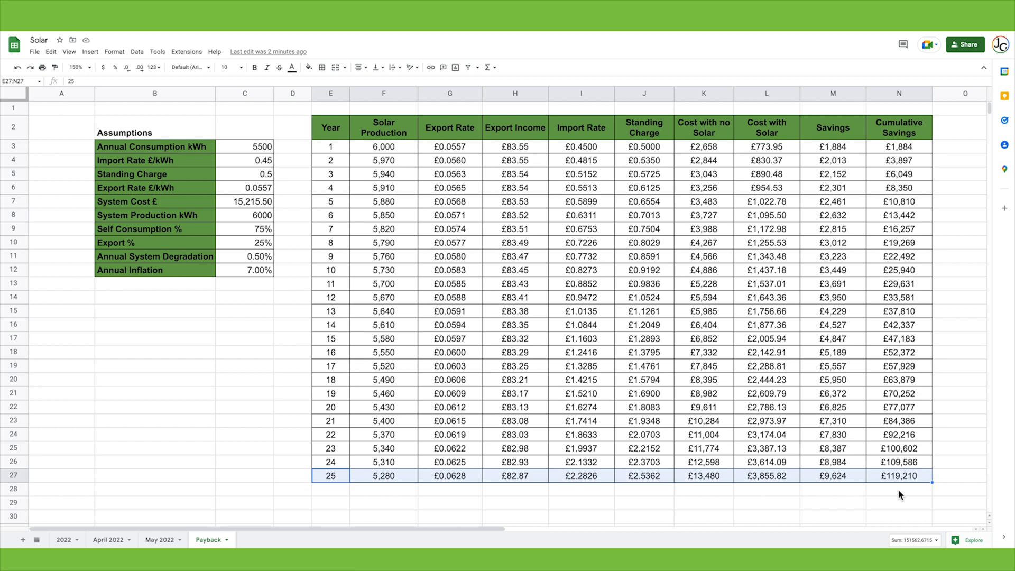